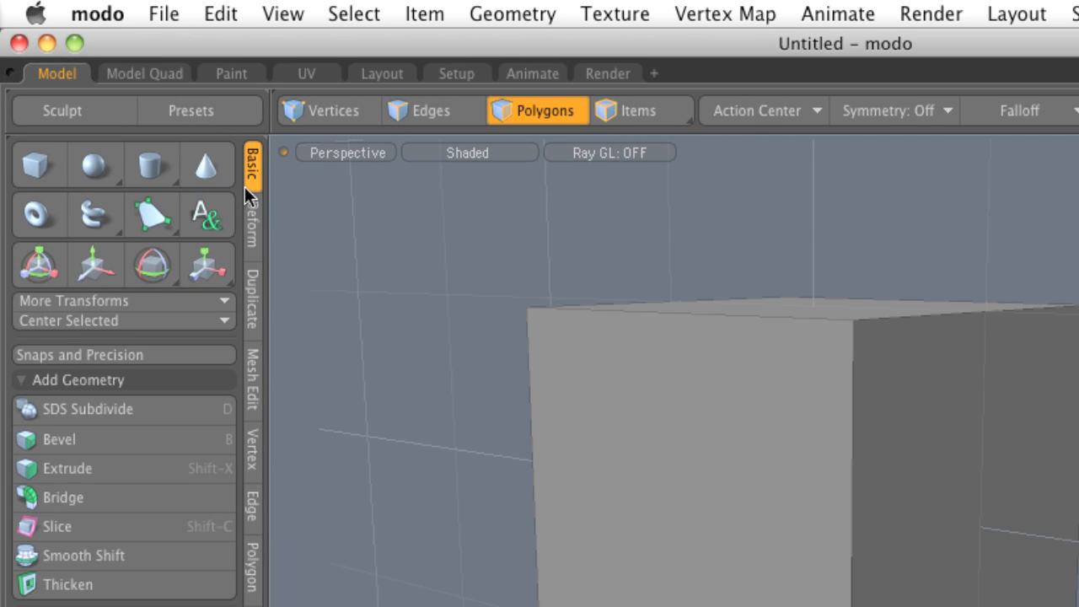
mouse_move(13, 85)
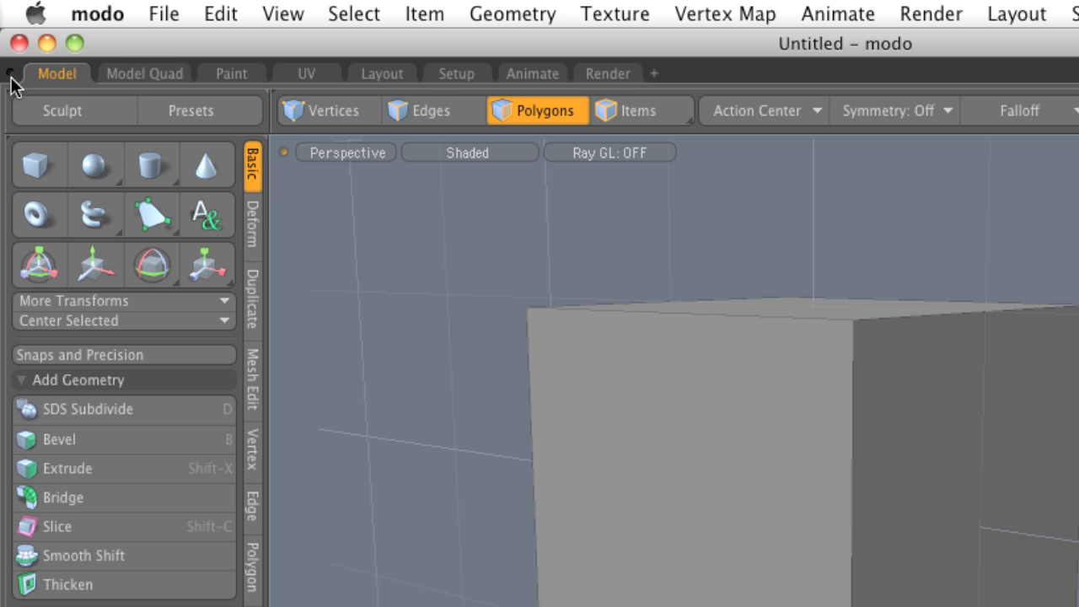
mouse_move(59, 438)
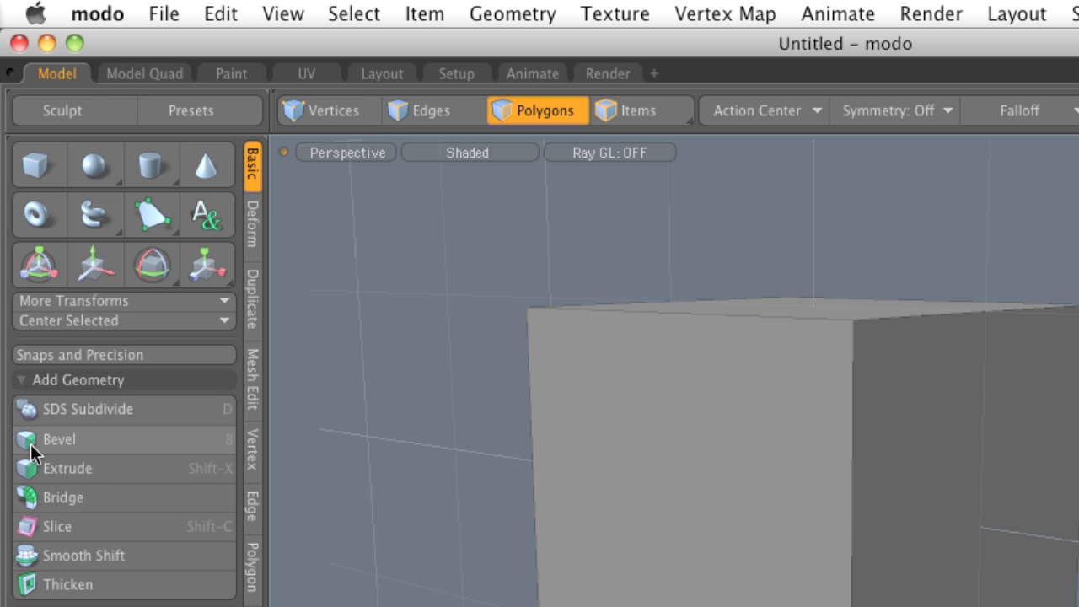
mouse_move(76, 459)
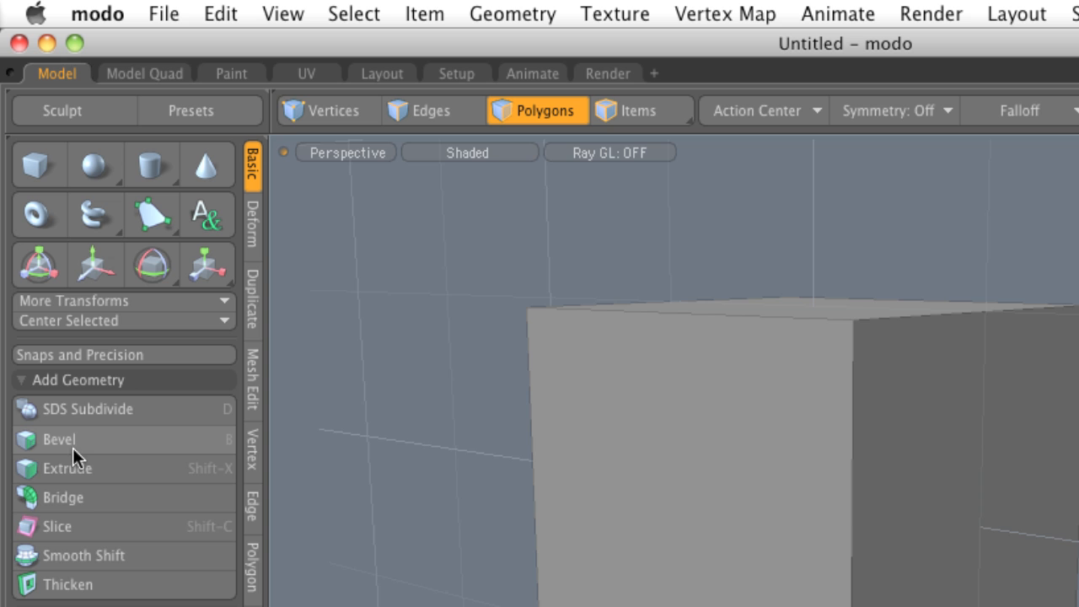
mouse_move(91, 448)
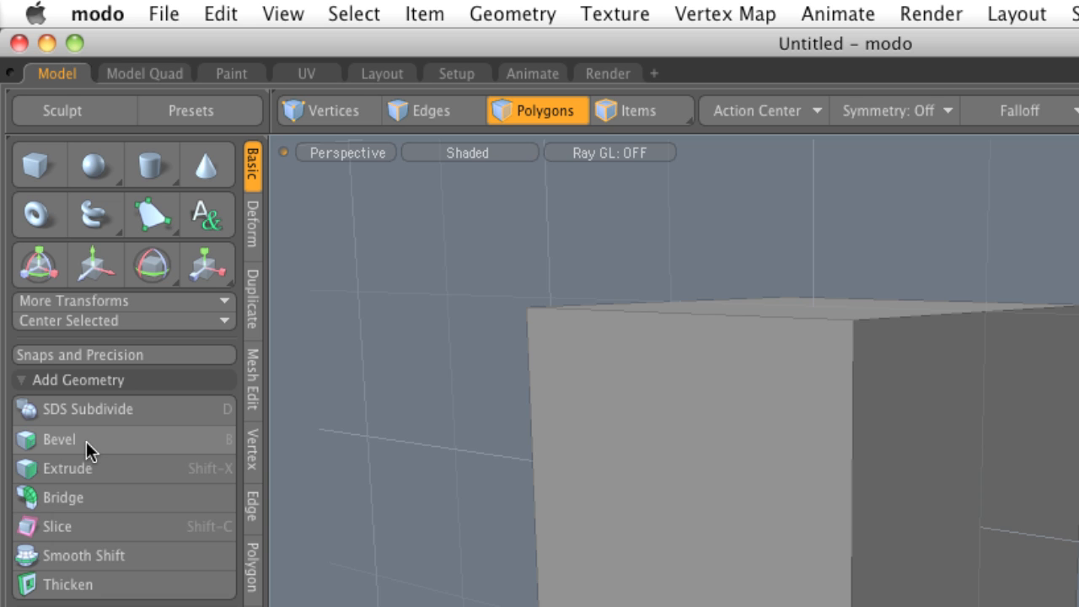
mouse_move(216, 364)
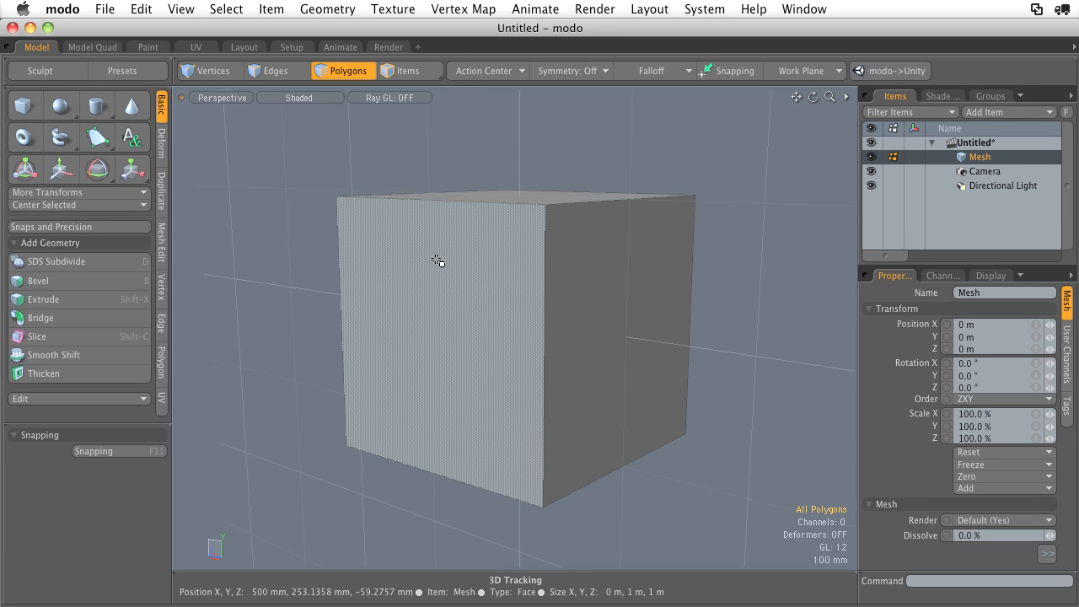
Select the cube's front face and activate Polygon Bevel on it.
click(455, 297)
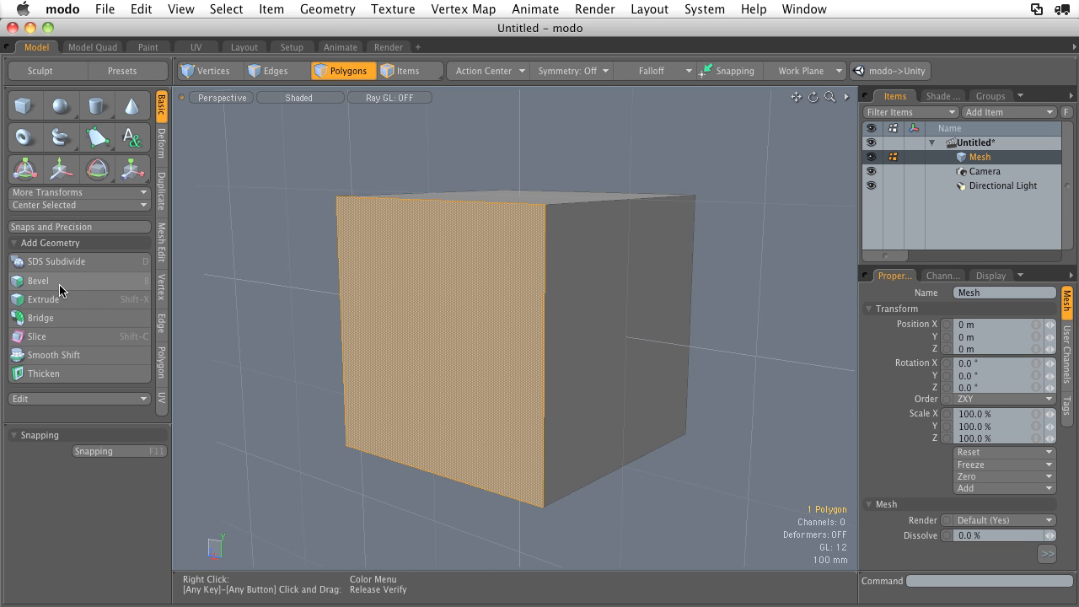
mouse_move(142, 294)
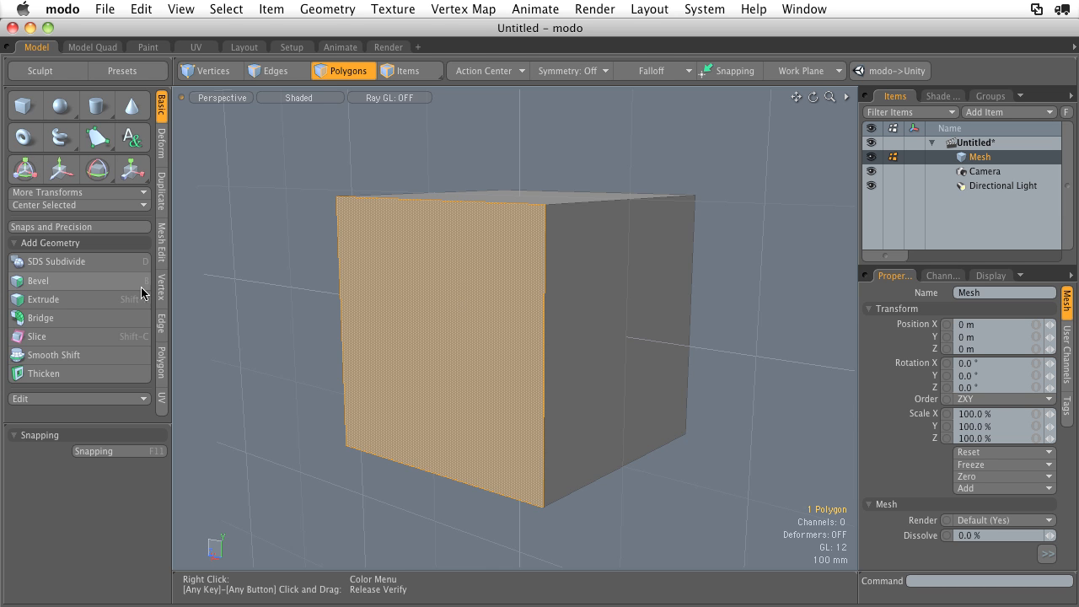
mouse_move(127, 290)
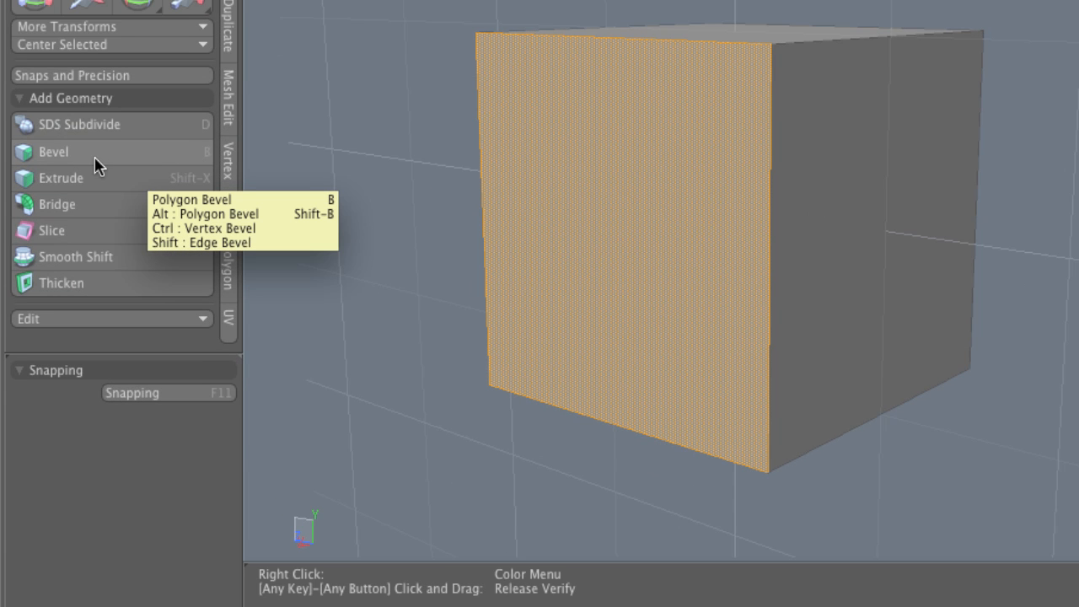
click(54, 151)
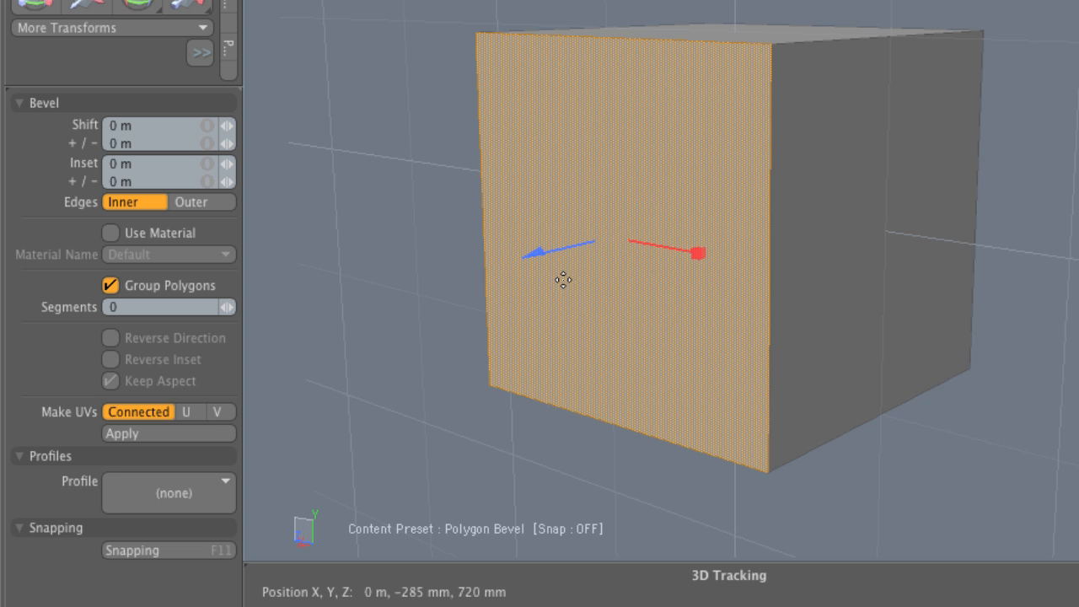
mouse_move(685, 284)
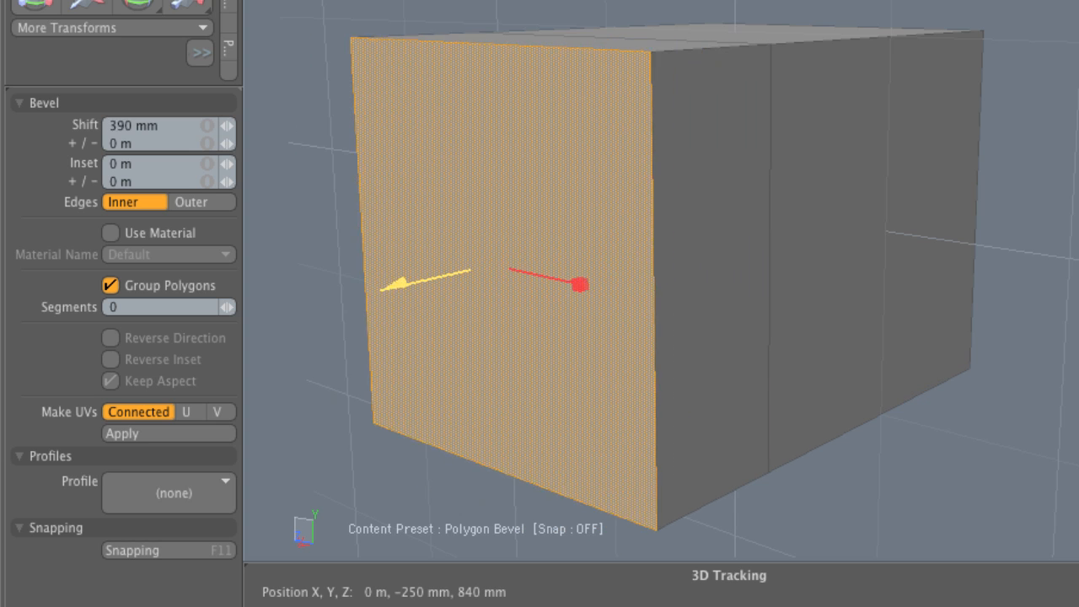
Drag the bevel handles to give the front face a 140 mm shift and 82 mm inset.
drag(576, 283, 523, 259)
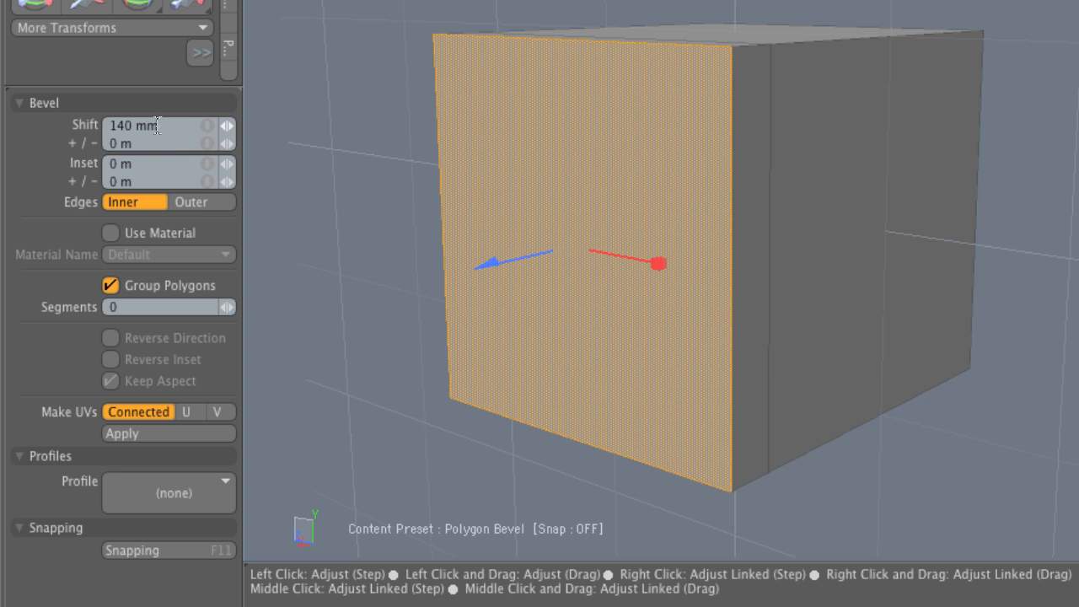
click(135, 125)
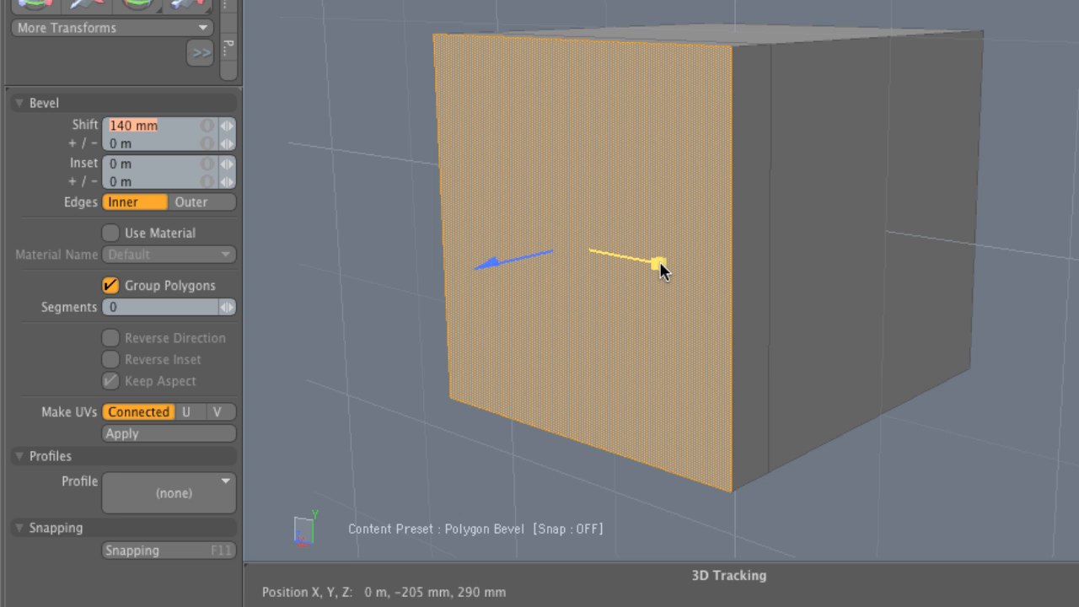
drag(661, 262, 674, 267)
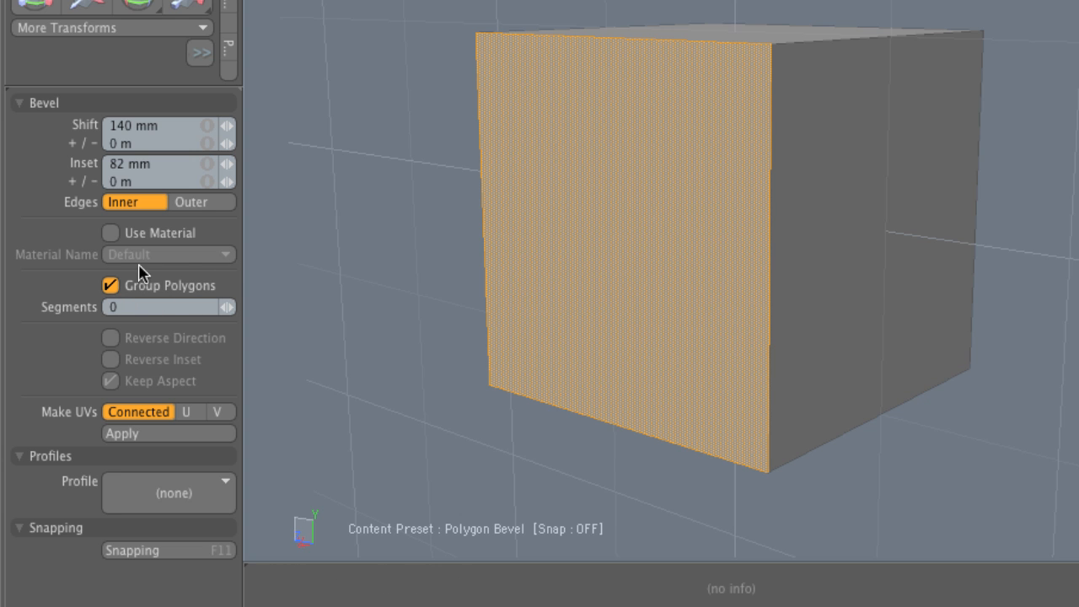
mouse_move(126, 301)
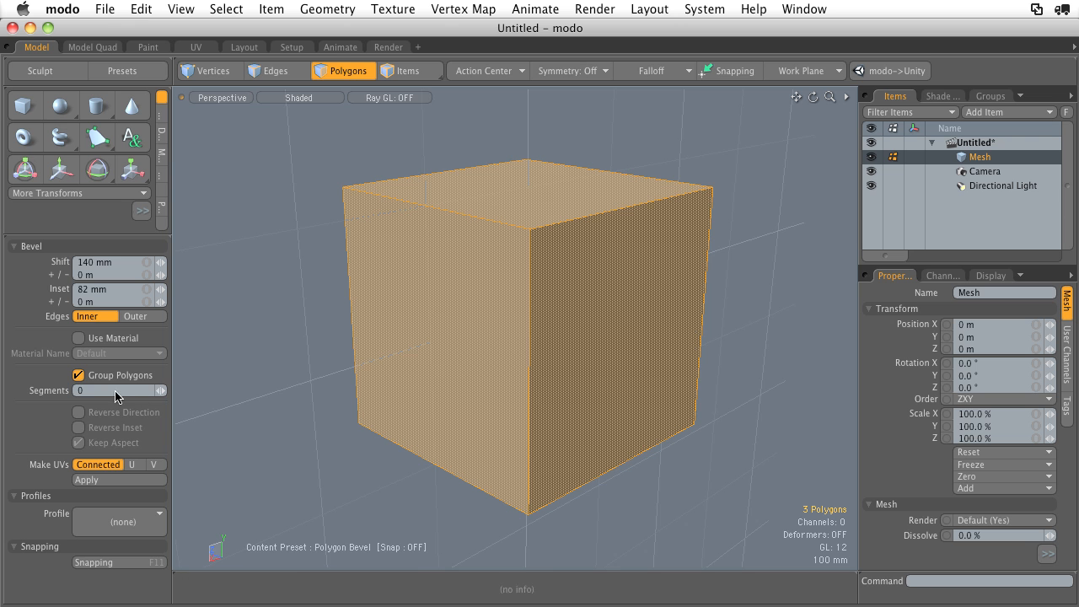
mouse_move(308, 391)
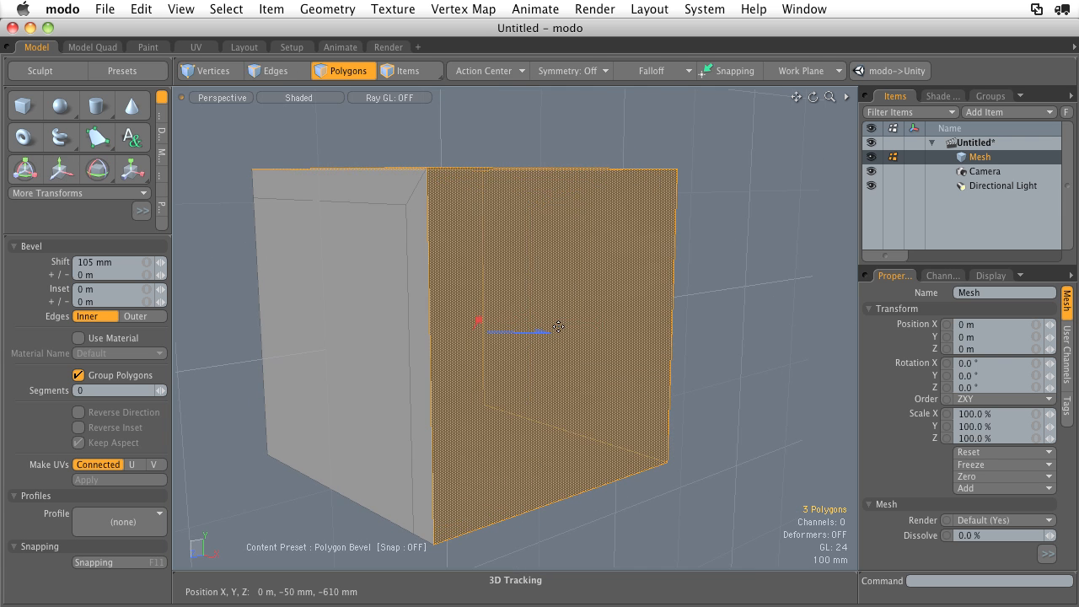
Extrude each selected face outward as its own separate stepped block with Group Polygons off.
drag(540, 332, 557, 333)
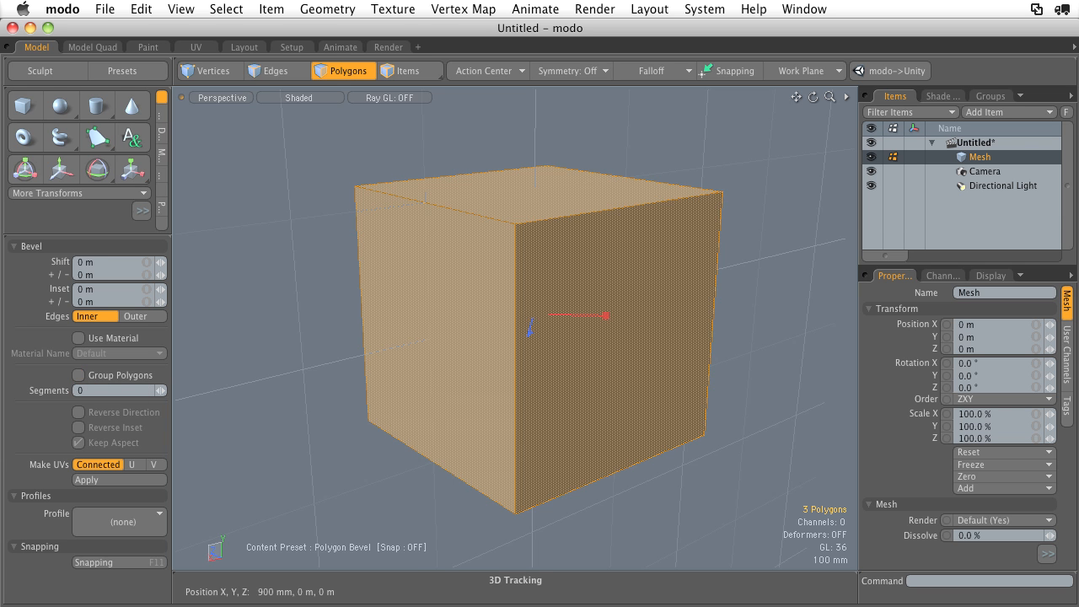
drag(614, 317, 601, 331)
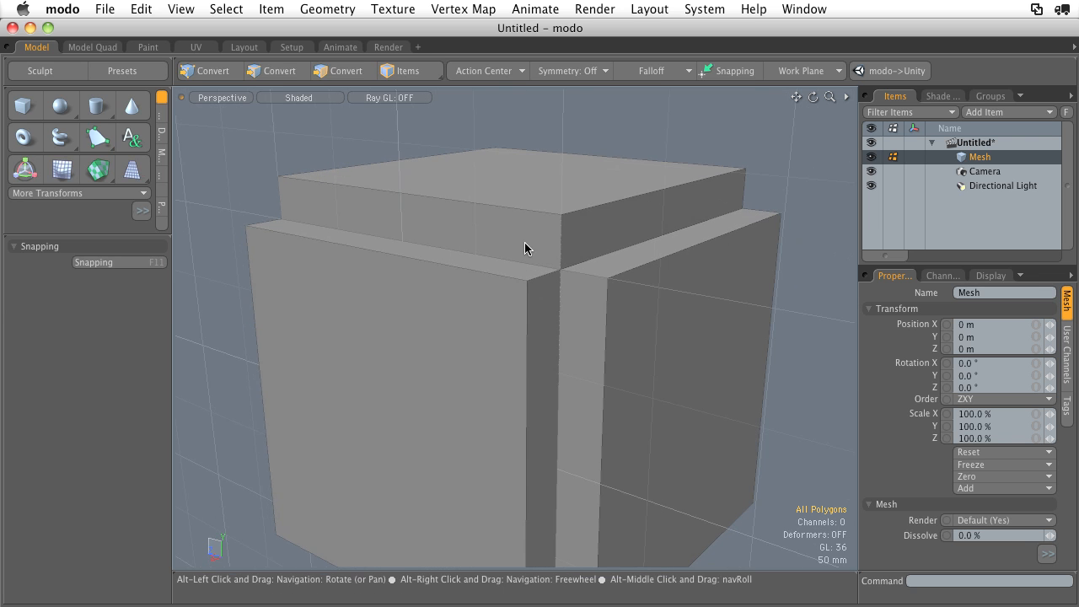
Switch to Edges mode, select the top block's rim loop and start an Edge Bevel at 152 mm.
click(342, 71)
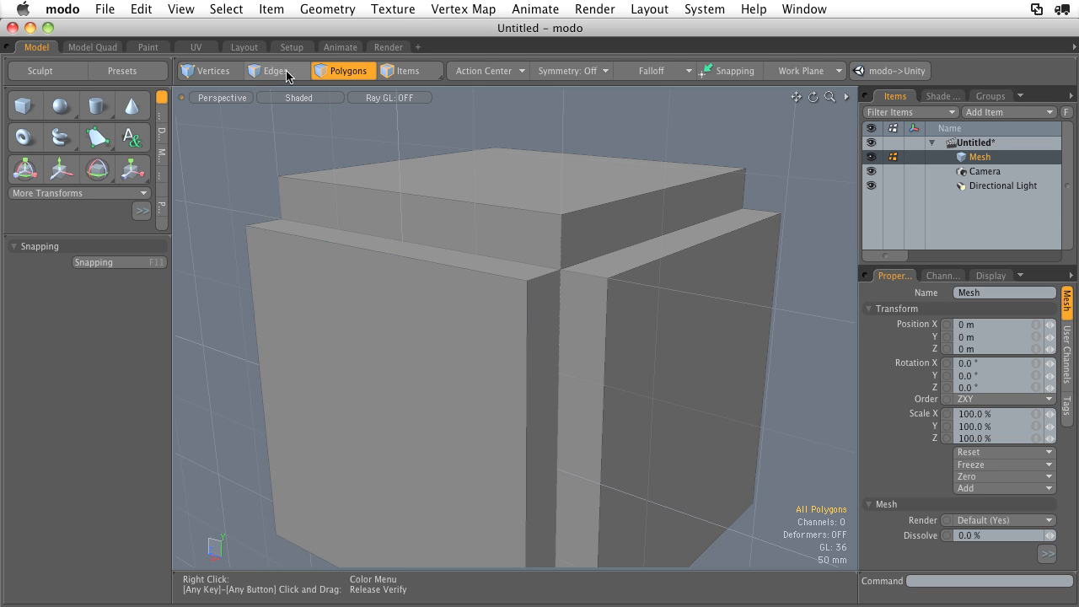
mouse_move(263, 86)
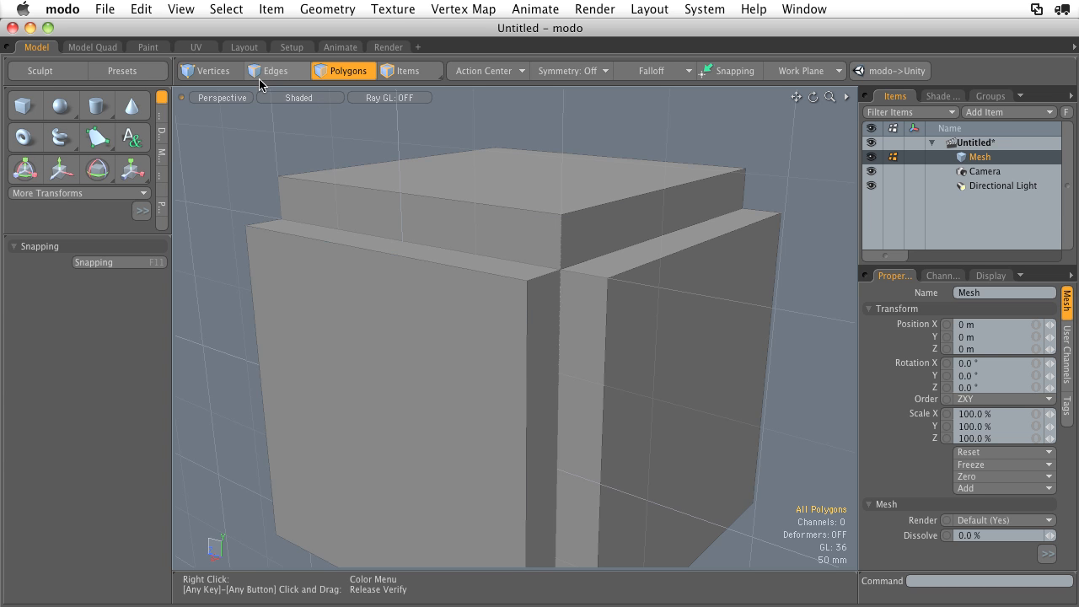
click(276, 71)
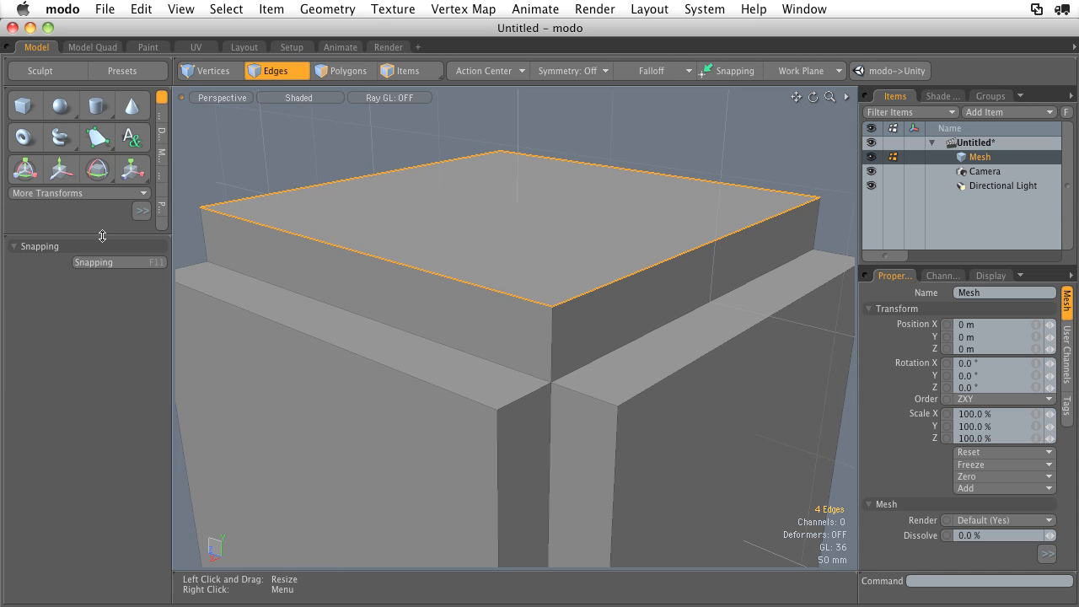
click(162, 110)
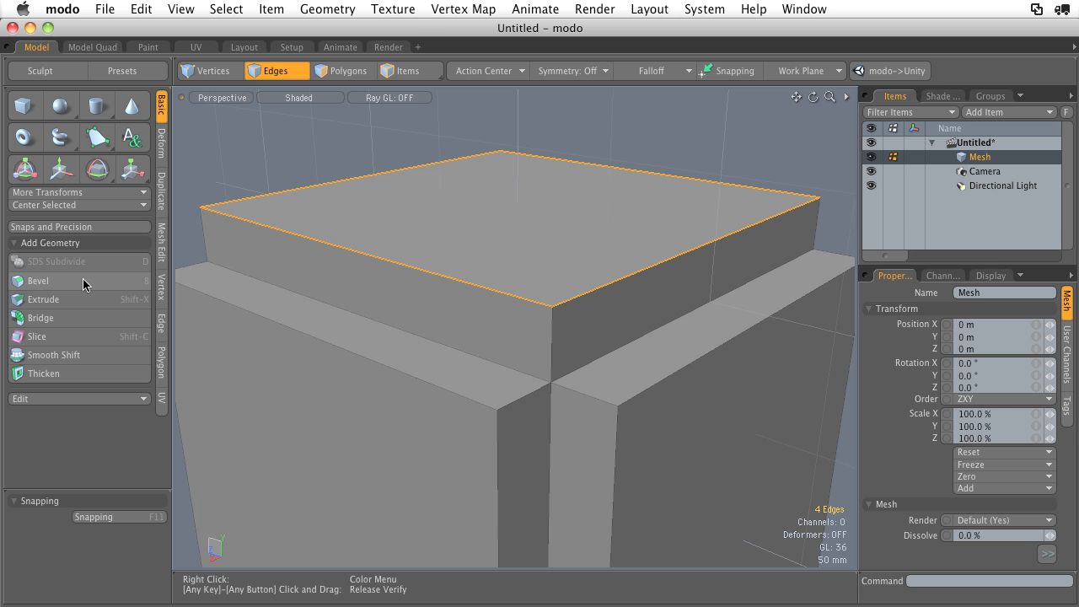
mouse_move(85, 280)
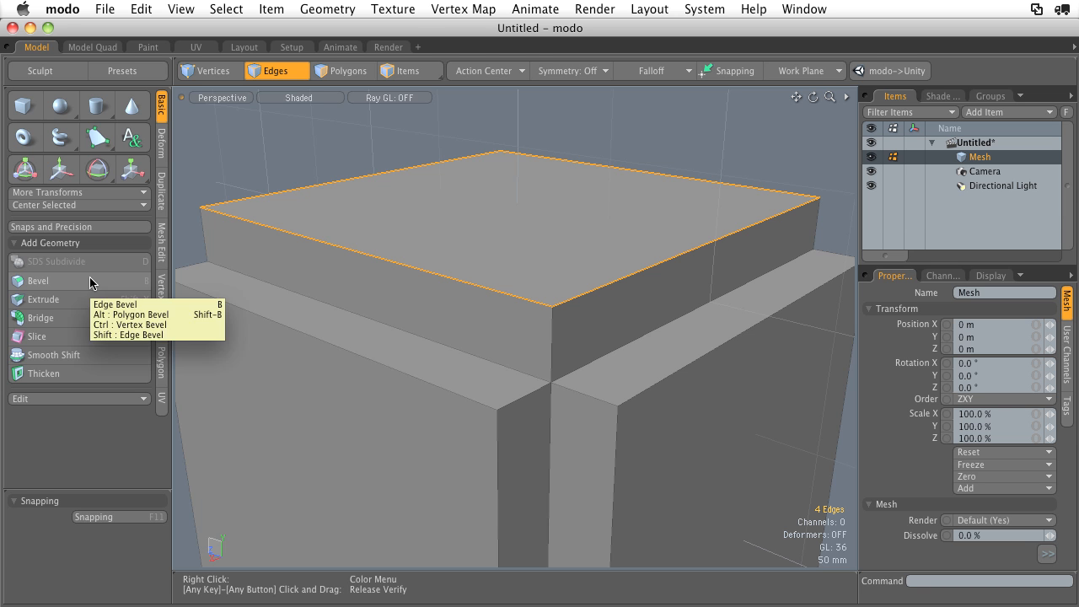
click(37, 280)
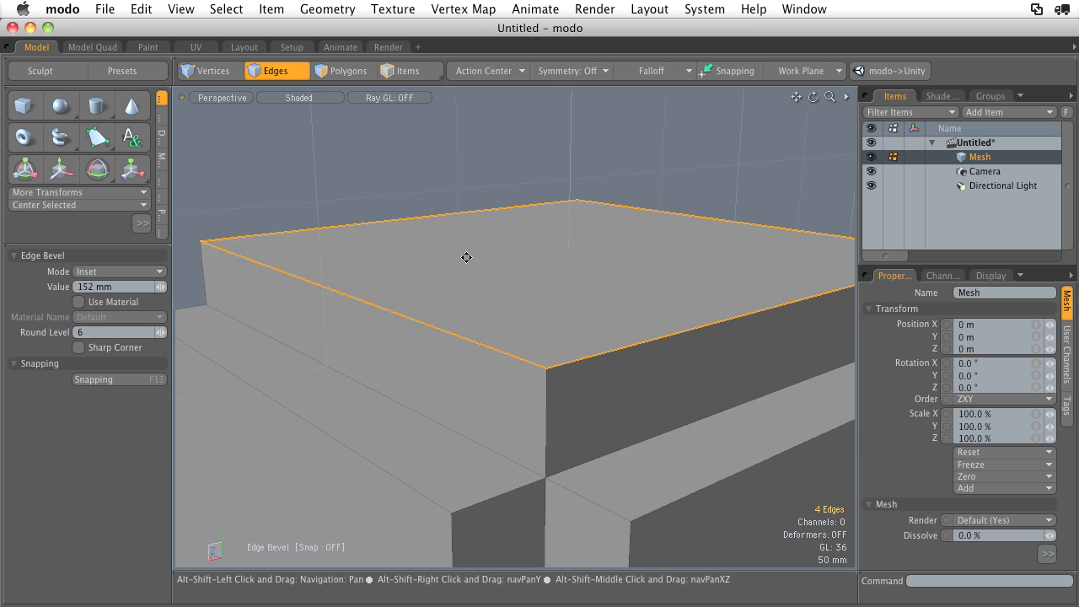
Chamfer the rim edges flat at about 72 mm with Round Level 0, then view the whole block.
drag(465, 256, 439, 263)
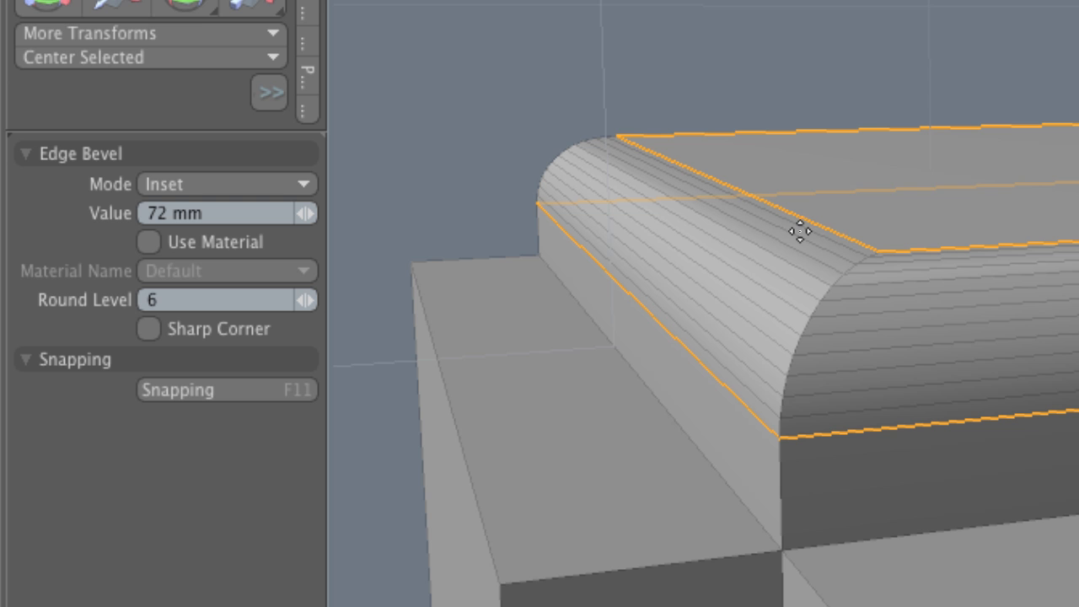
mouse_move(361, 250)
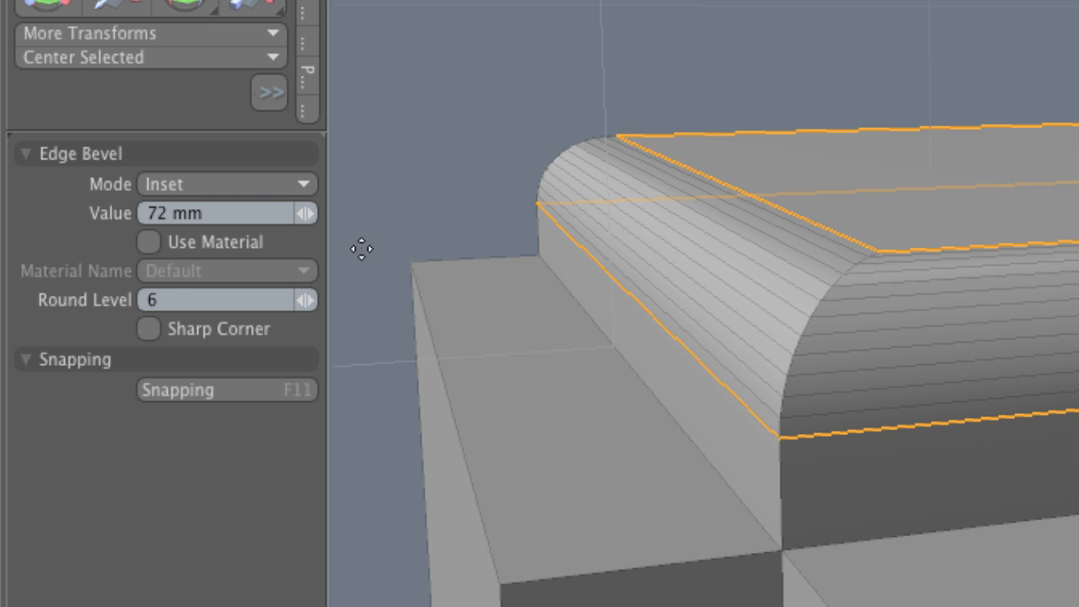
mouse_move(118, 295)
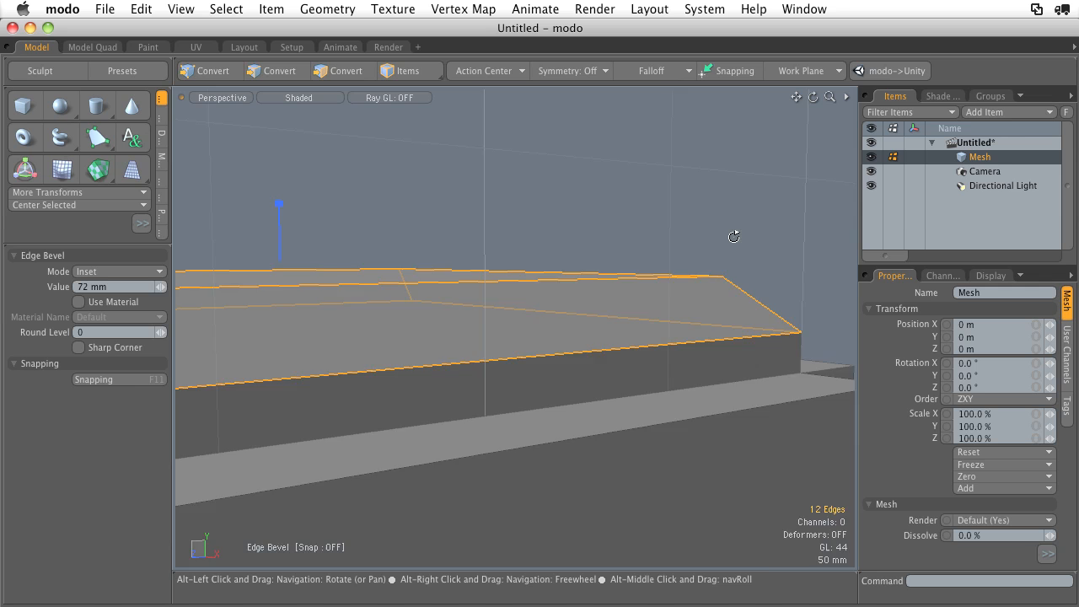
drag(733, 236, 504, 263)
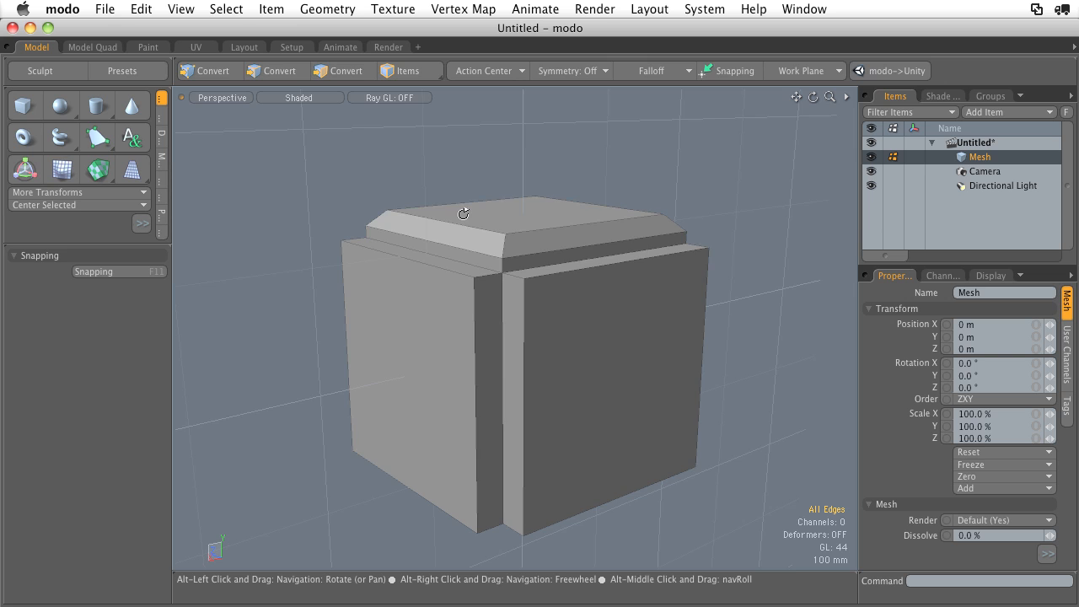
Switch to Vertices mode and marquee-select the new plane's four corner vertices.
click(342, 71)
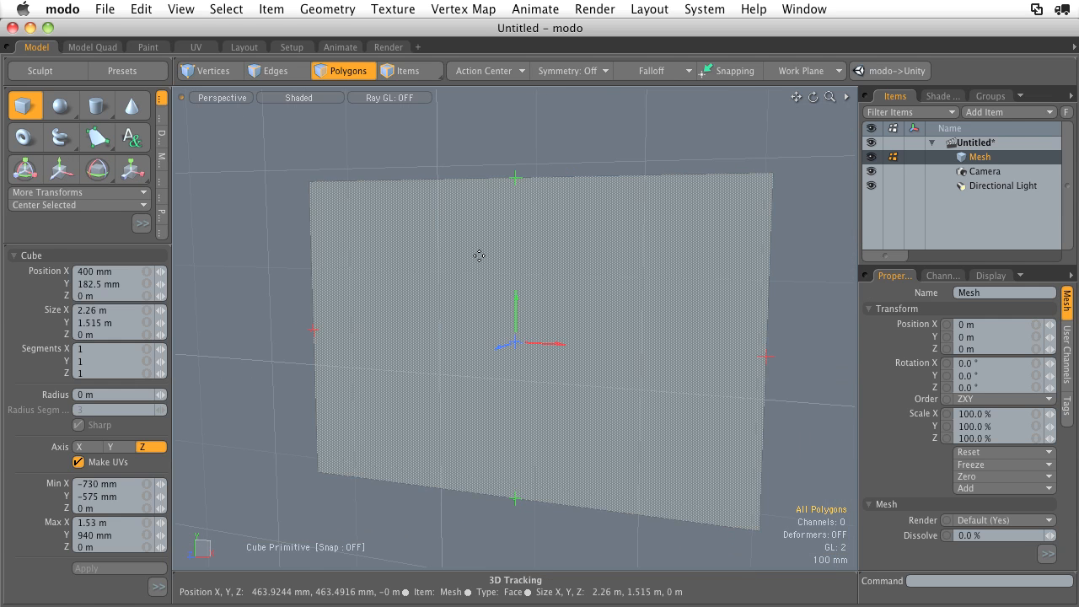
click(213, 71)
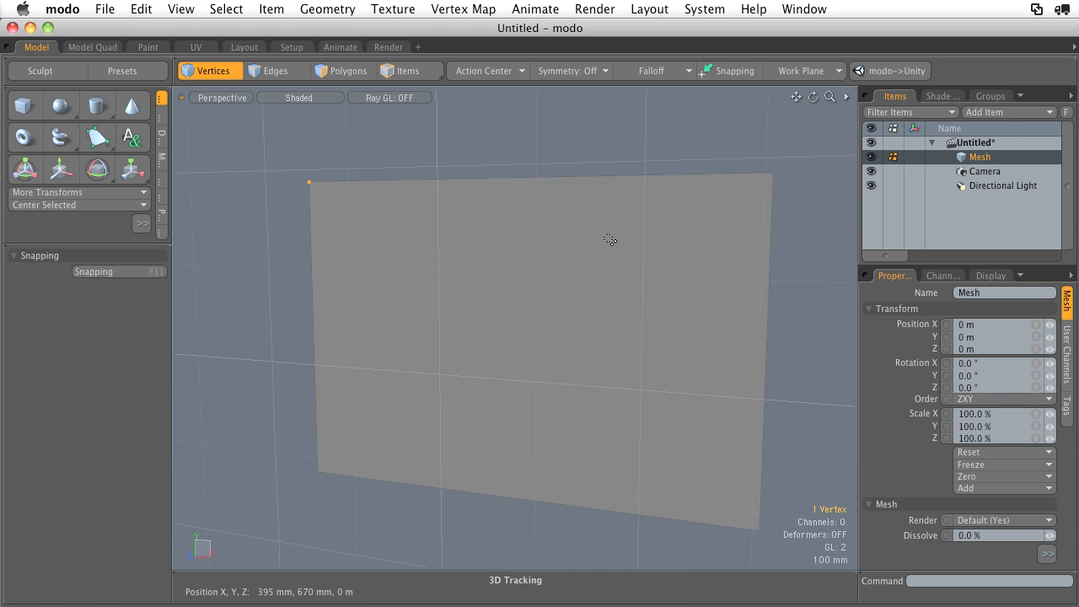
drag(698, 455, 793, 553)
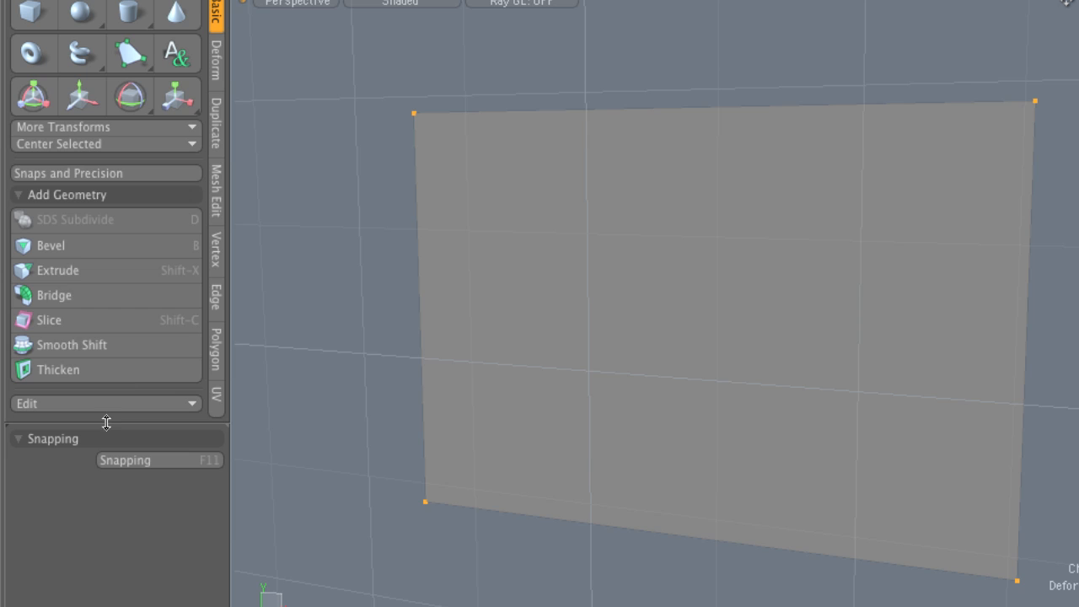
mouse_move(177, 253)
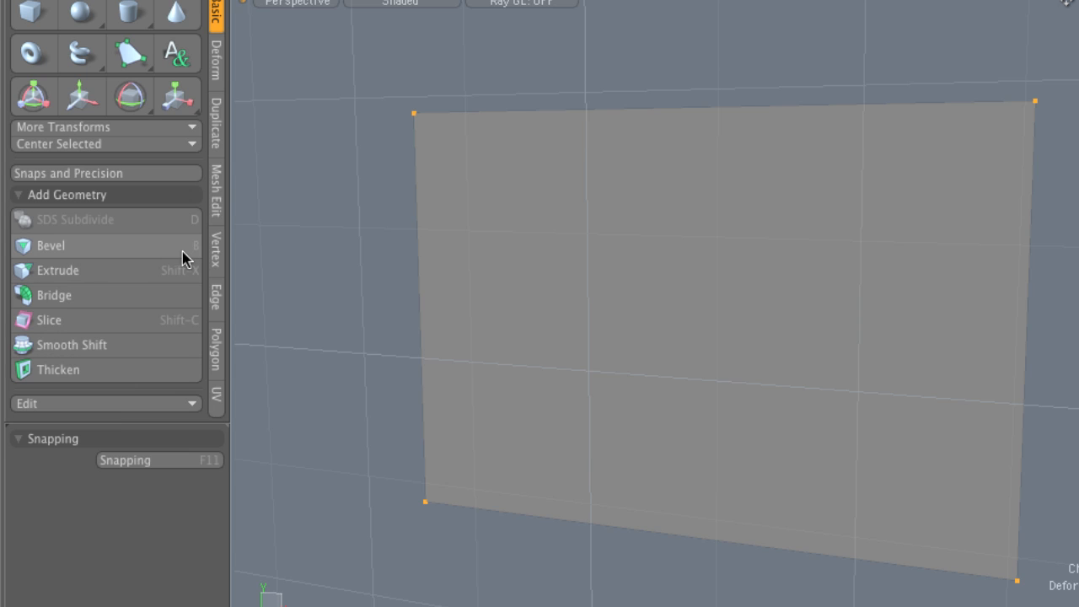
Vertex-bevel the plane's corners inward about 465 mm to round them.
click(50, 246)
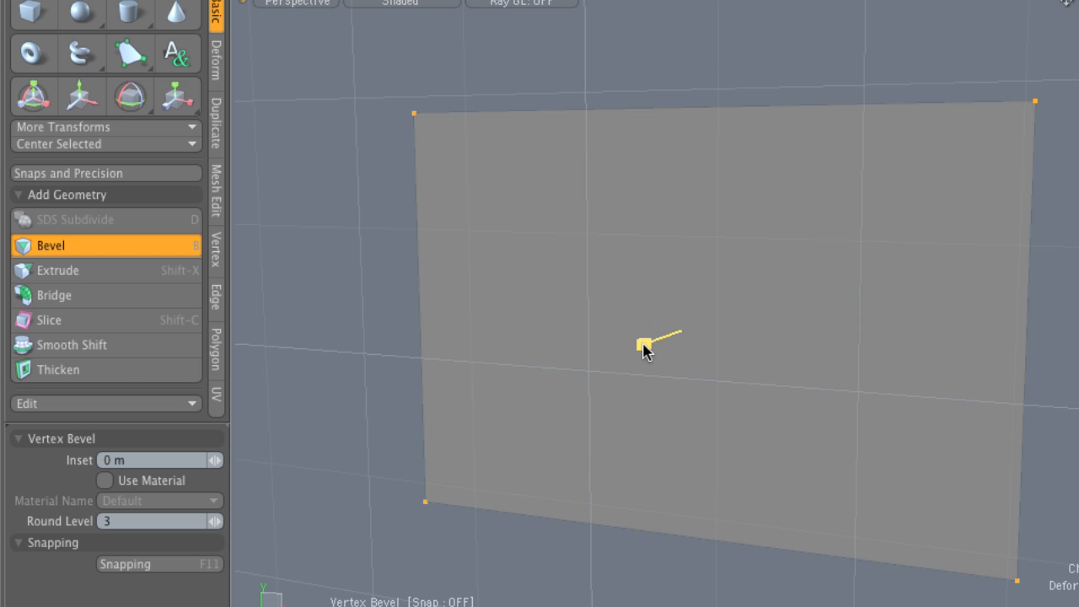
drag(642, 346, 666, 337)
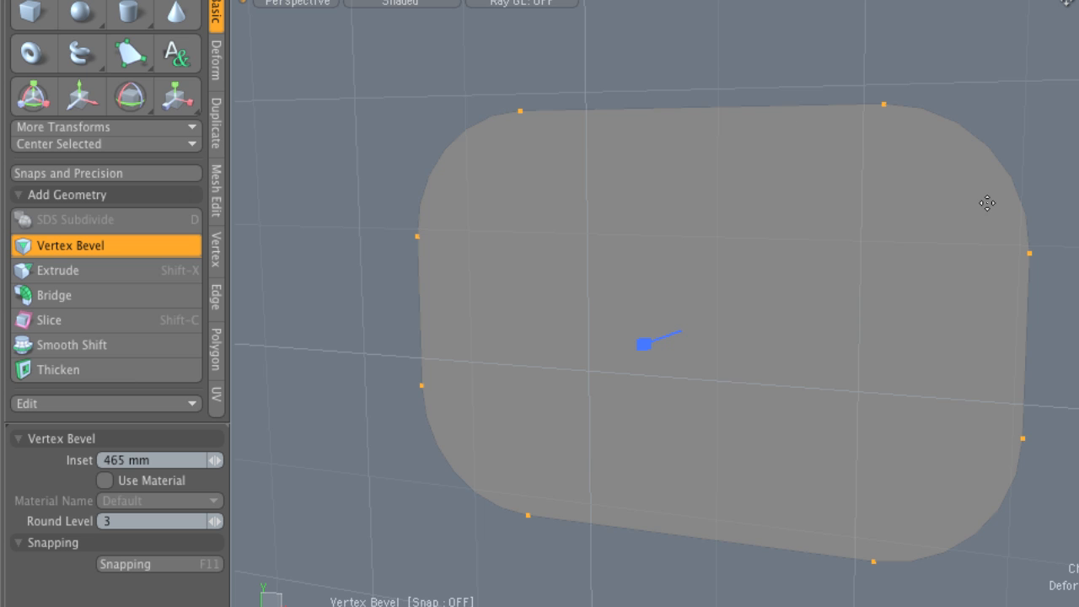
mouse_move(449, 437)
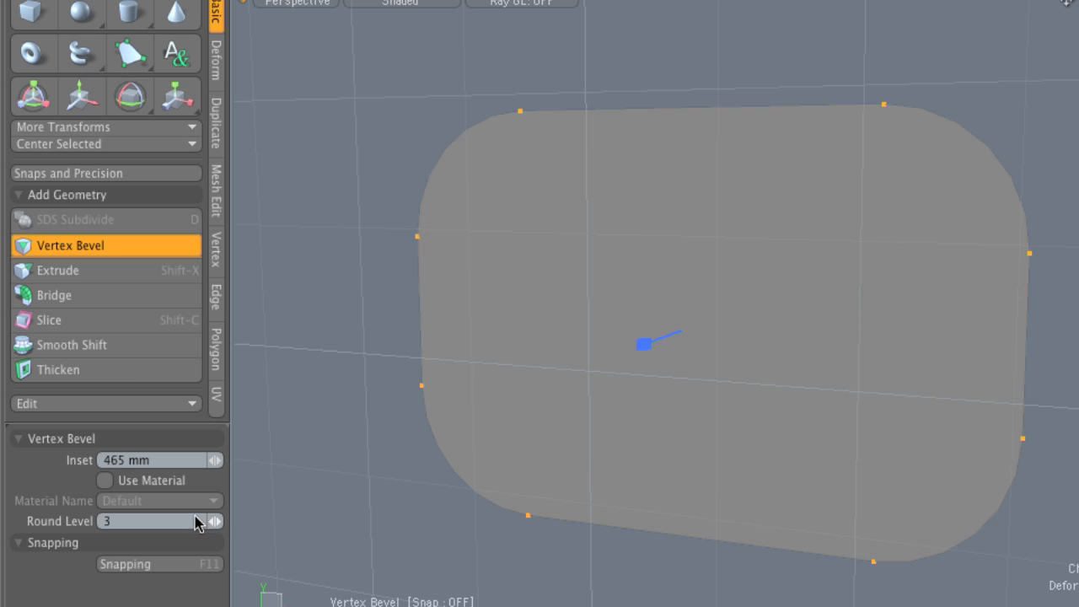
mouse_move(138, 530)
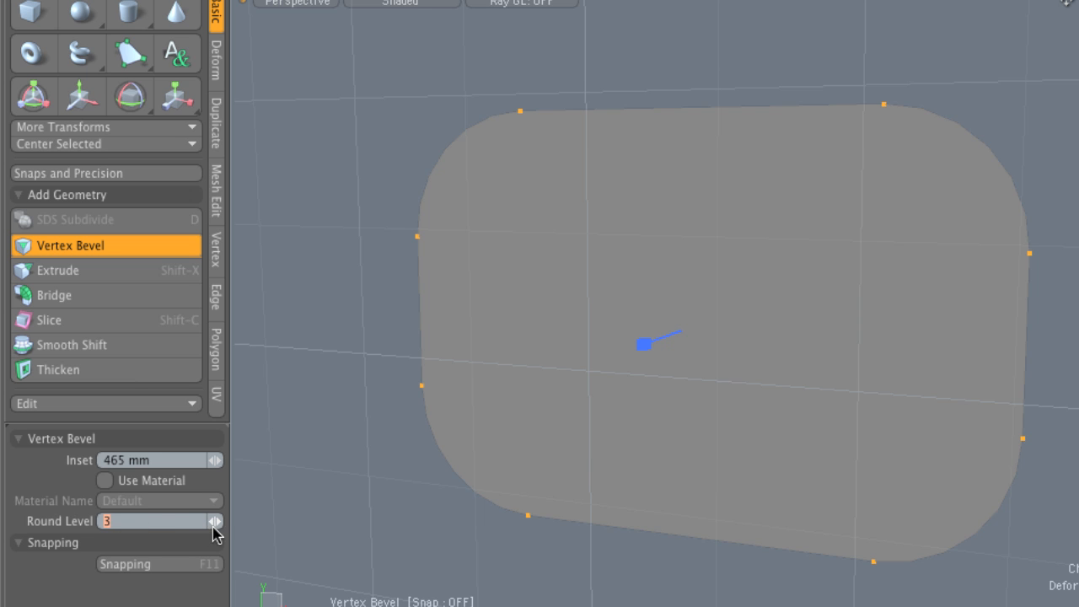
mouse_move(122, 536)
text(1)
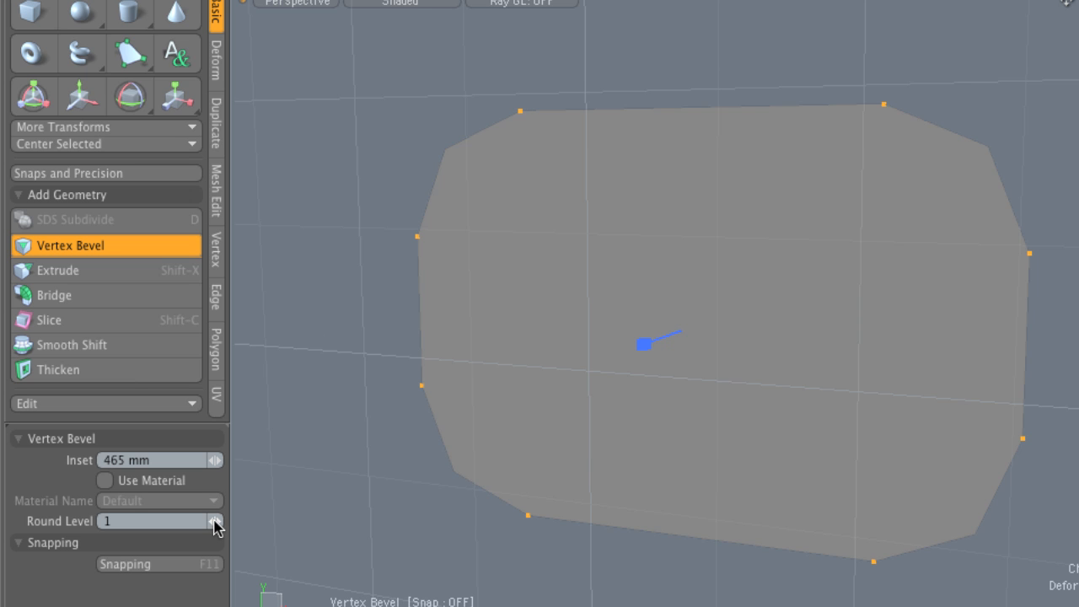
click(216, 523)
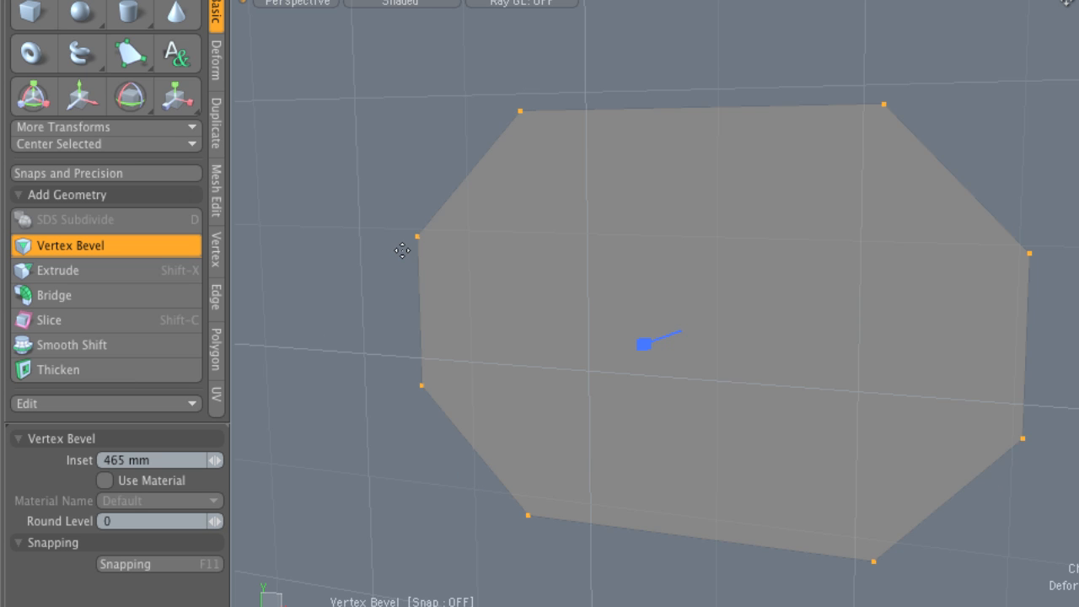
mouse_move(213, 526)
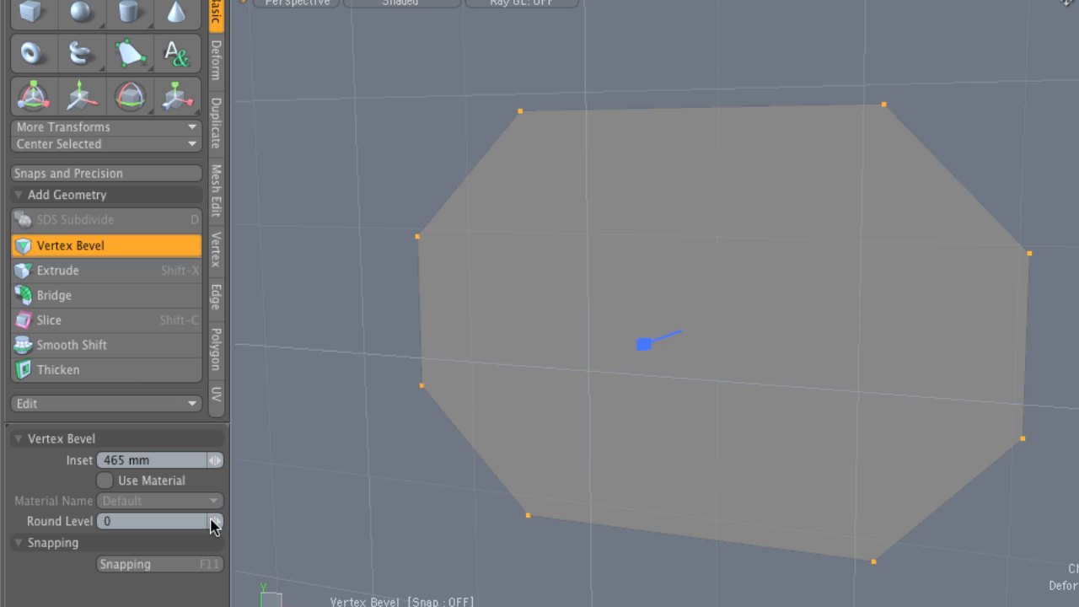
click(214, 521)
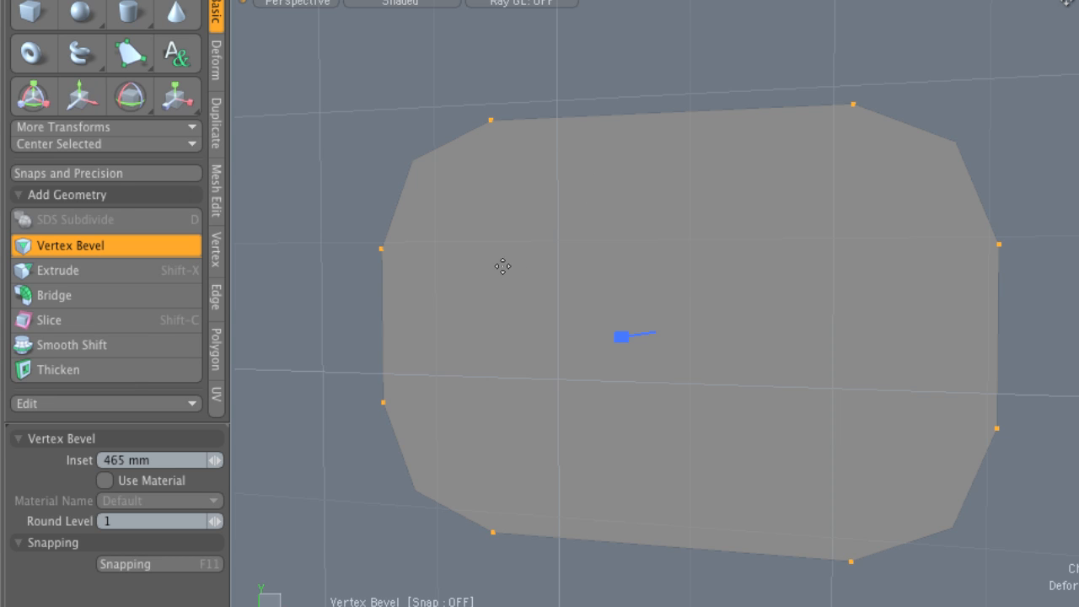
mouse_move(509, 257)
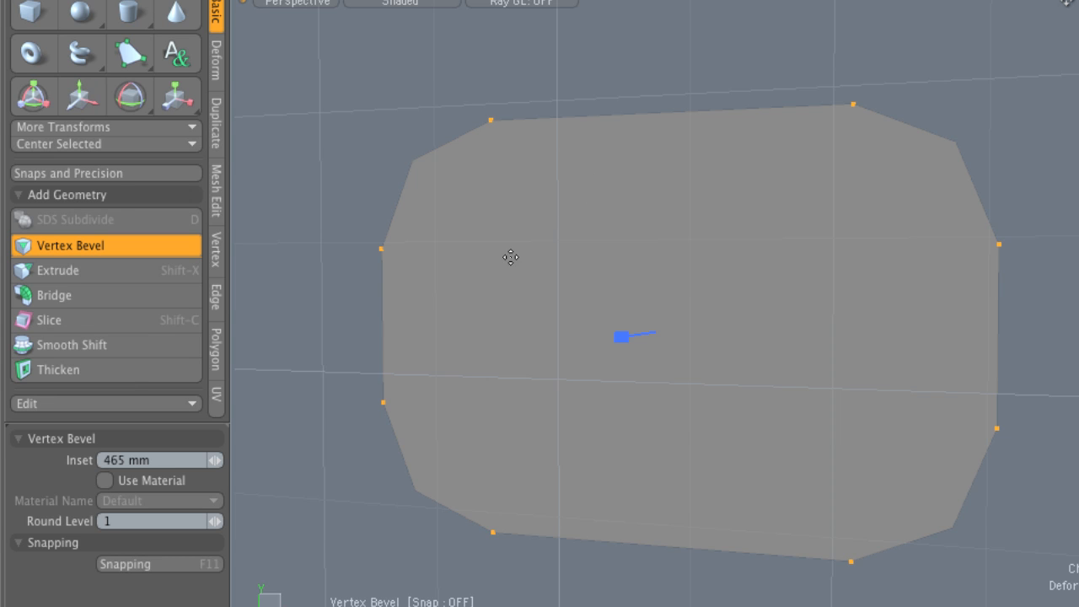
Open the viewport visibility options.
click(715, 169)
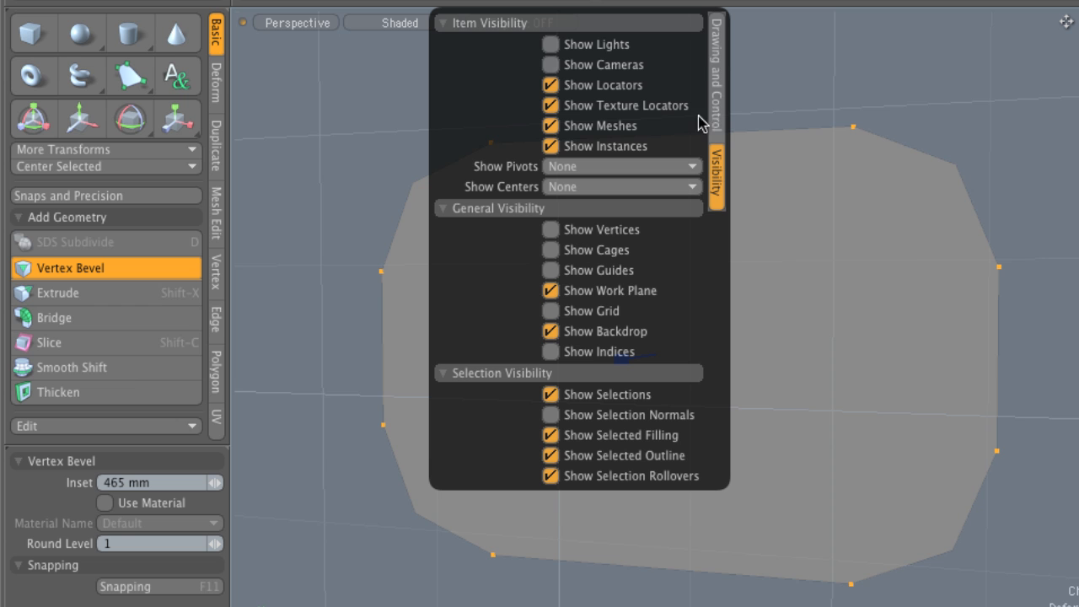
mouse_move(715, 187)
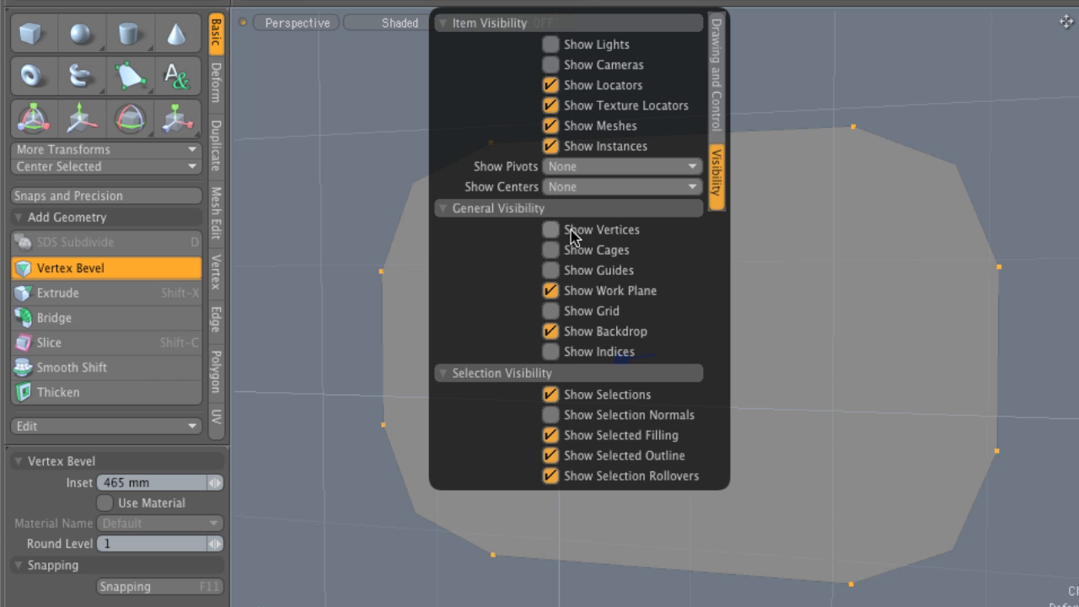
mouse_move(593, 239)
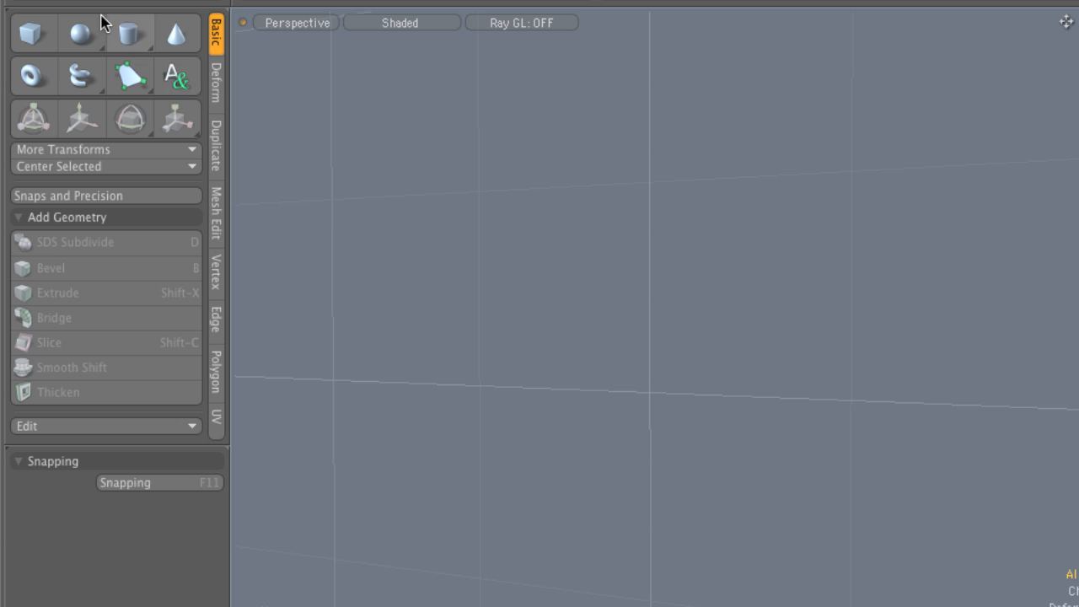
Create a cylinder and bevel its top face into a protruding rimmed lip.
click(130, 33)
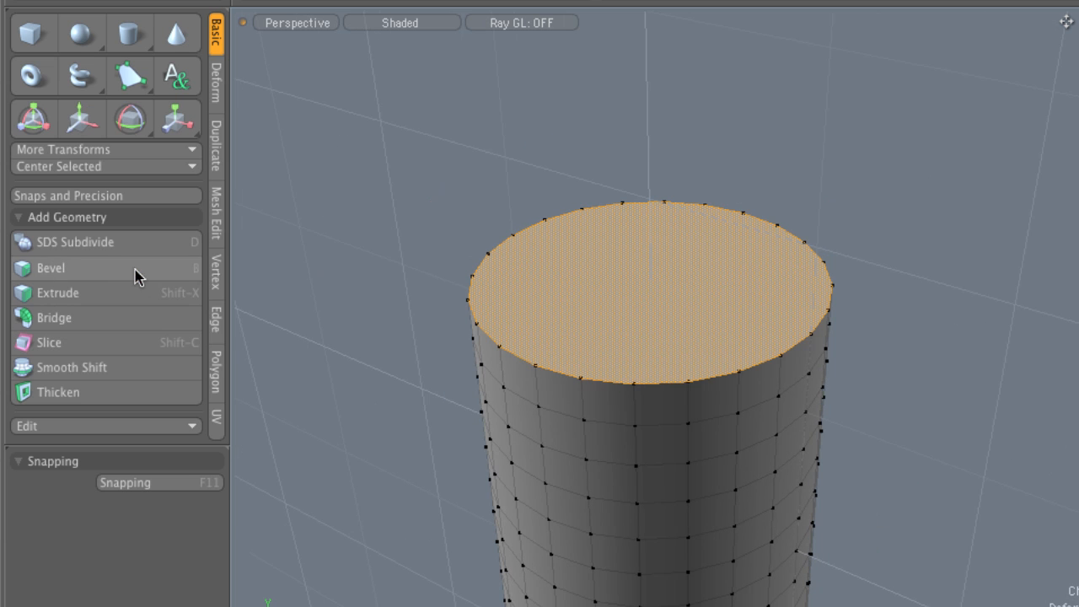
click(50, 268)
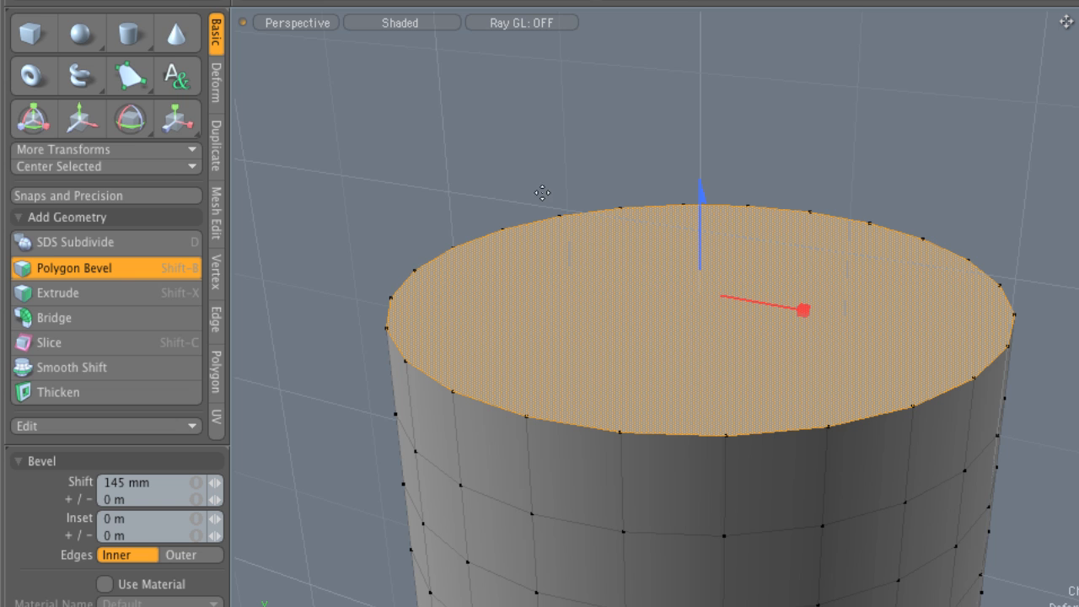
mouse_move(765, 358)
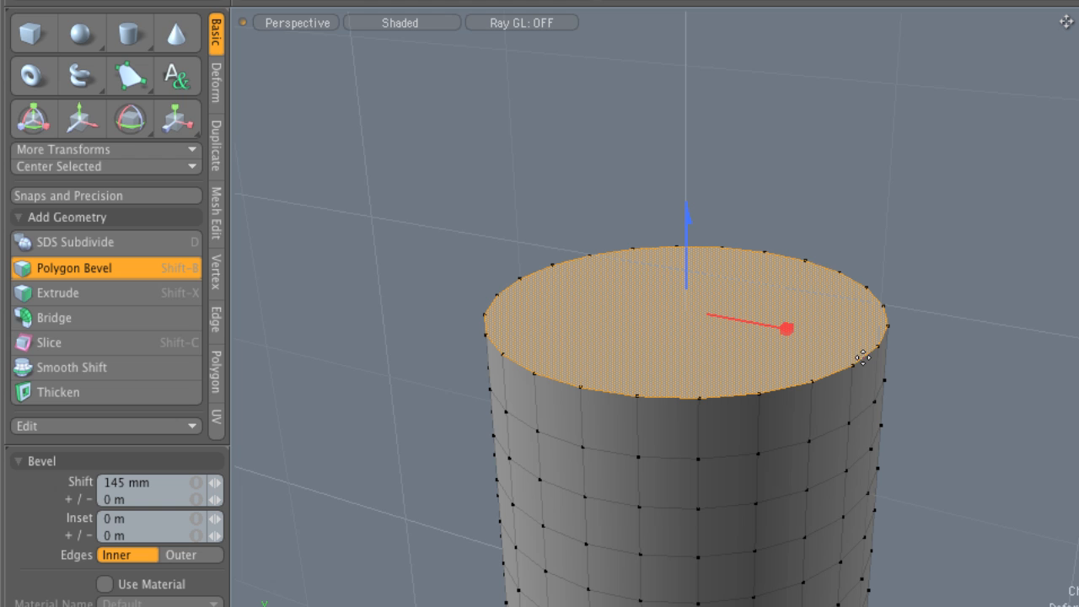
mouse_move(806, 236)
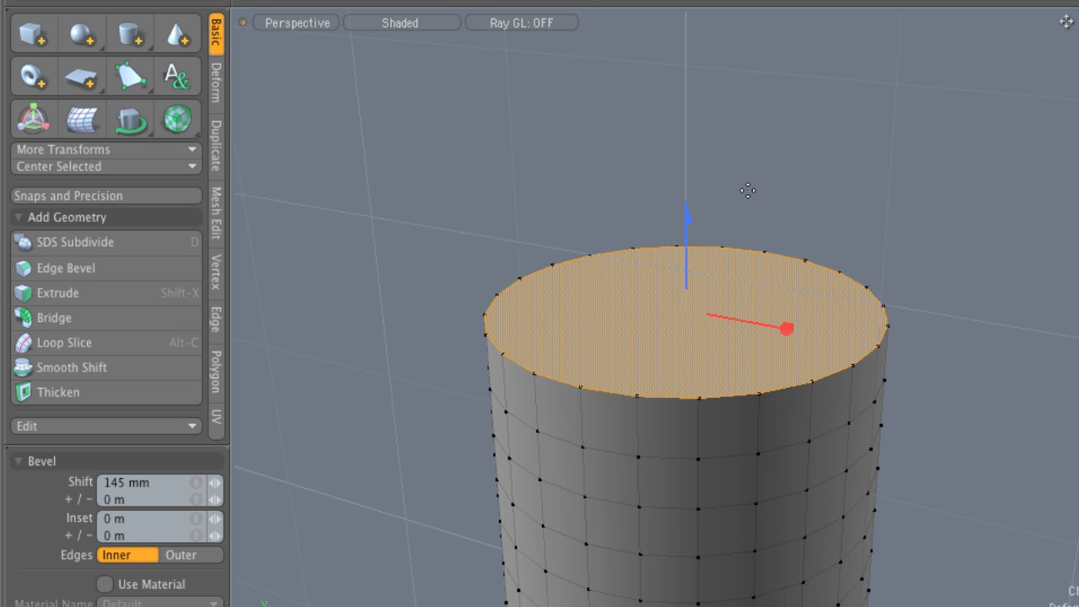
mouse_move(884, 124)
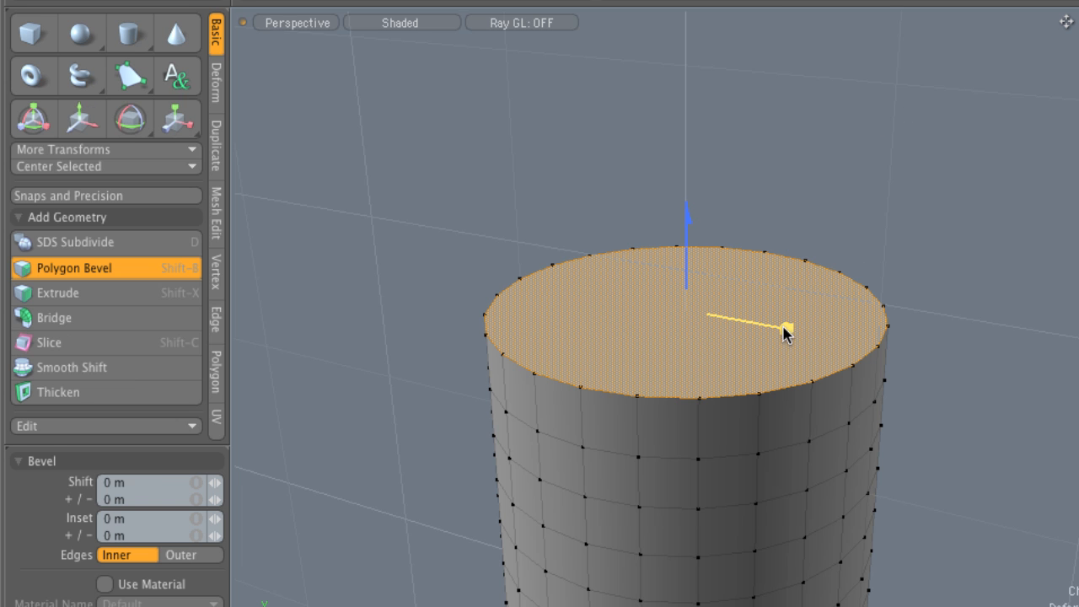
drag(789, 328, 784, 331)
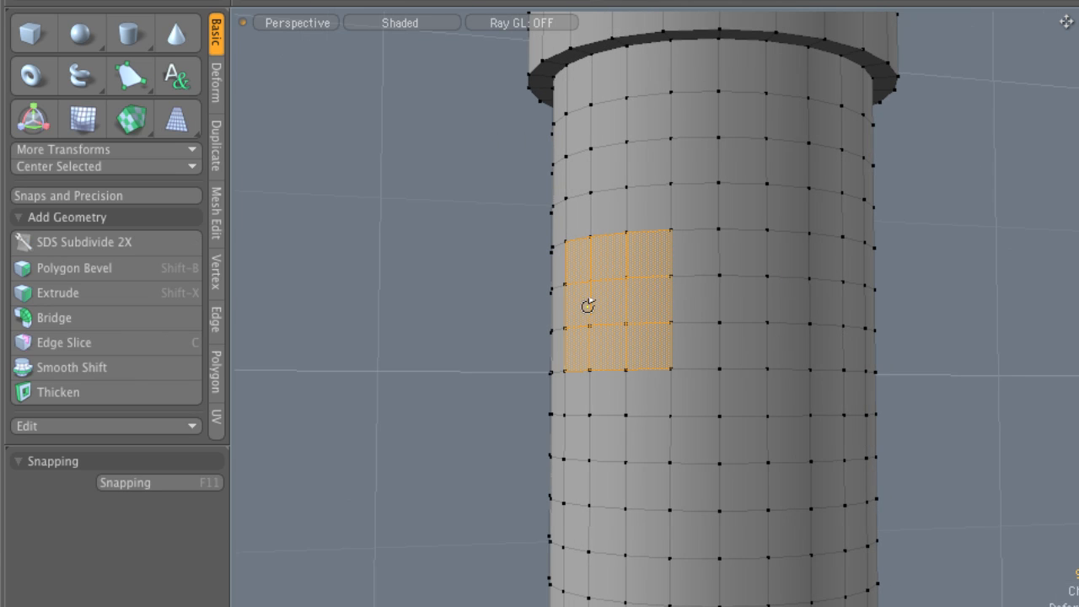
Bevel the side polygons out 385 mm with a 27 mm inset as separate prongs, then drop the tool.
click(74, 268)
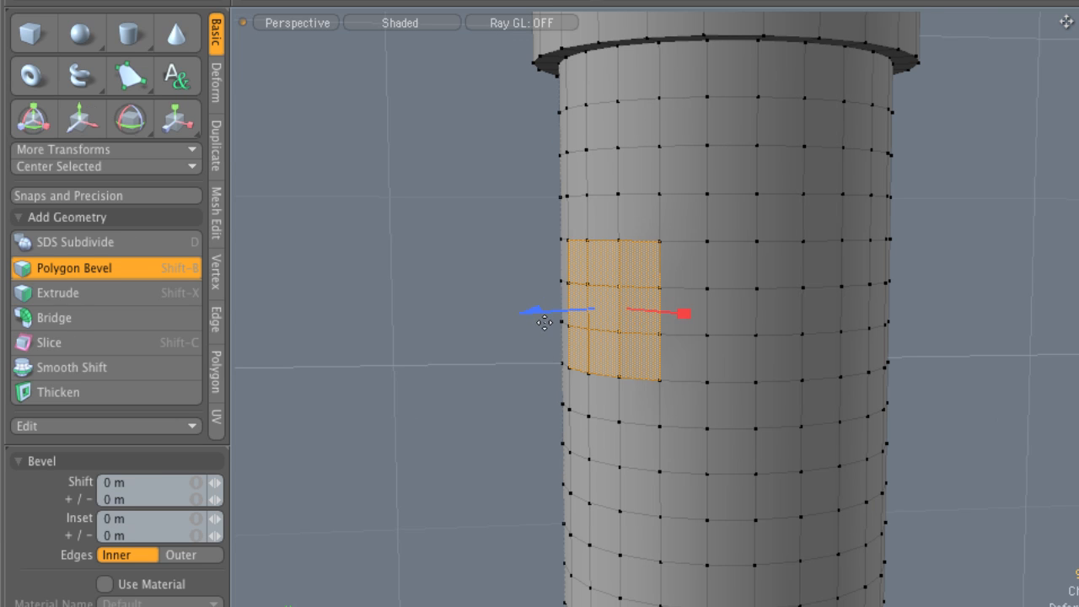
drag(685, 312, 563, 320)
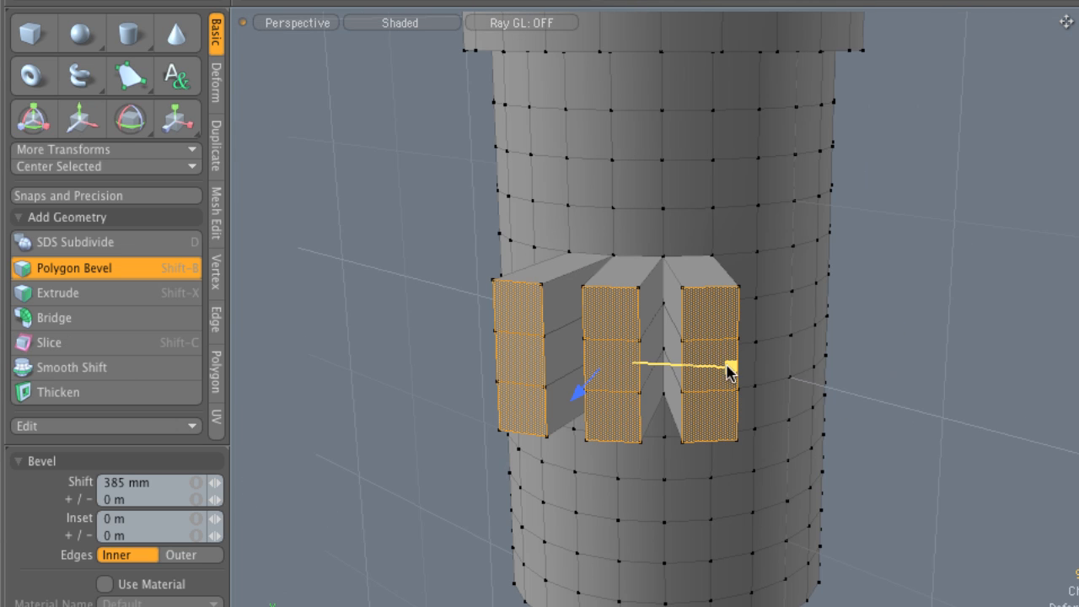
drag(728, 375, 843, 362)
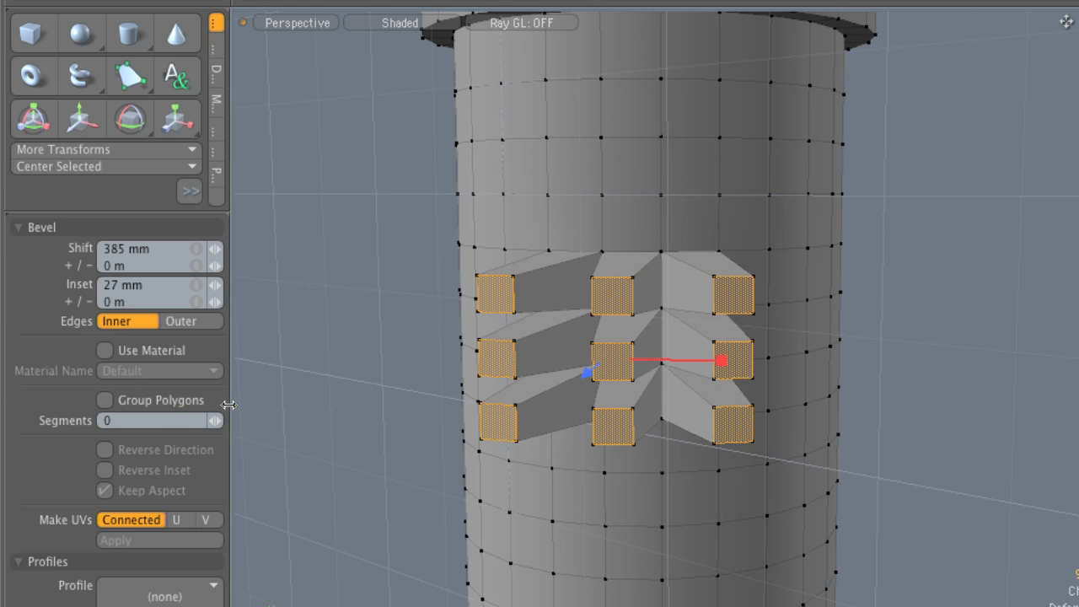
mouse_move(503, 428)
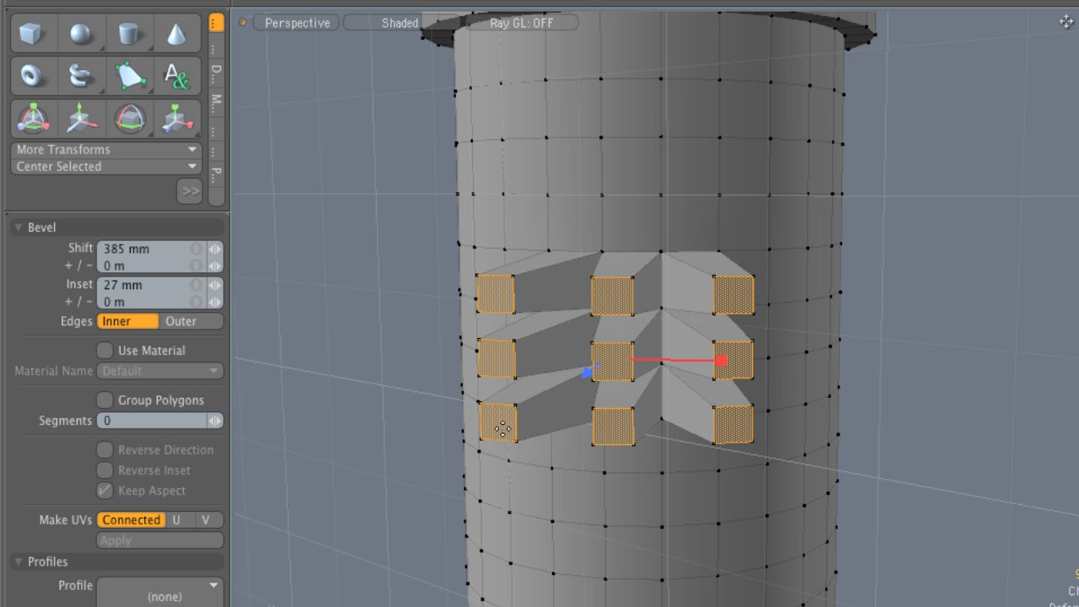
drag(722, 361, 784, 356)
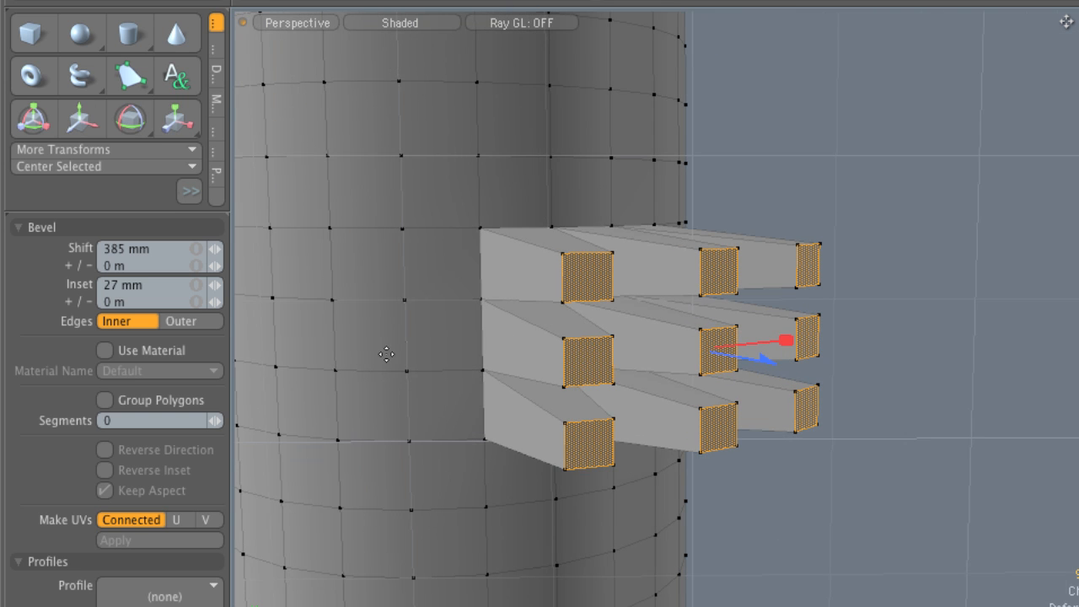
click(104, 400)
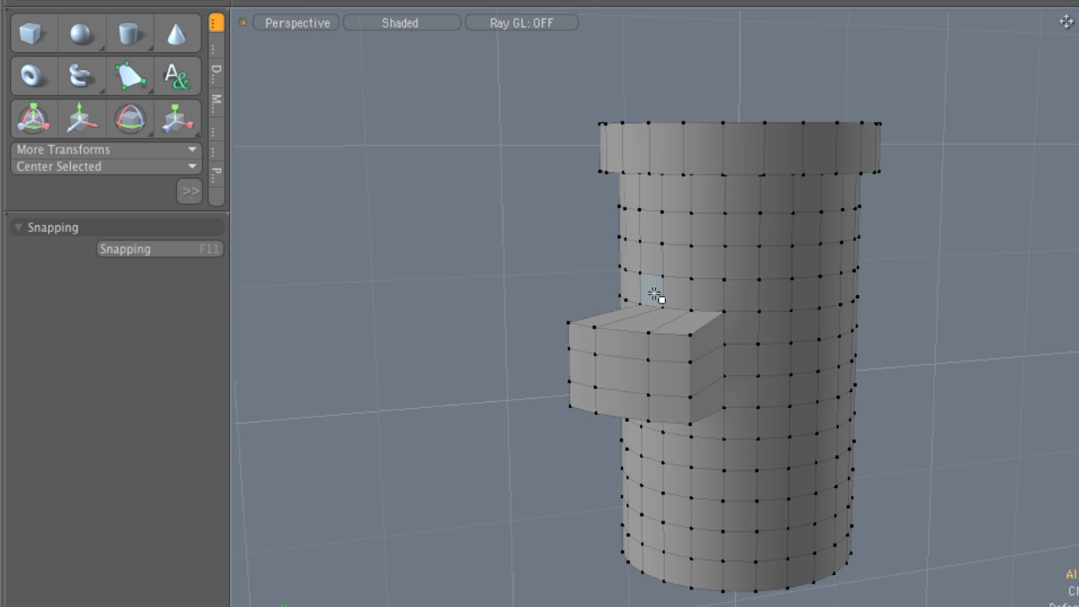
mouse_move(526, 287)
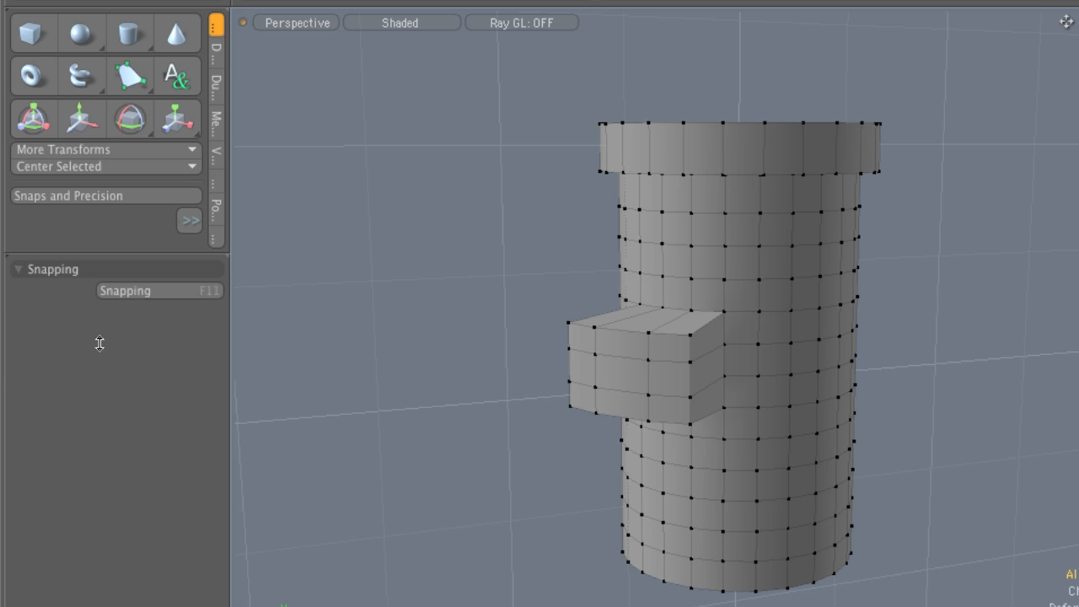
Restore the Basic tool palette after dropping the grouped side bevel.
click(216, 34)
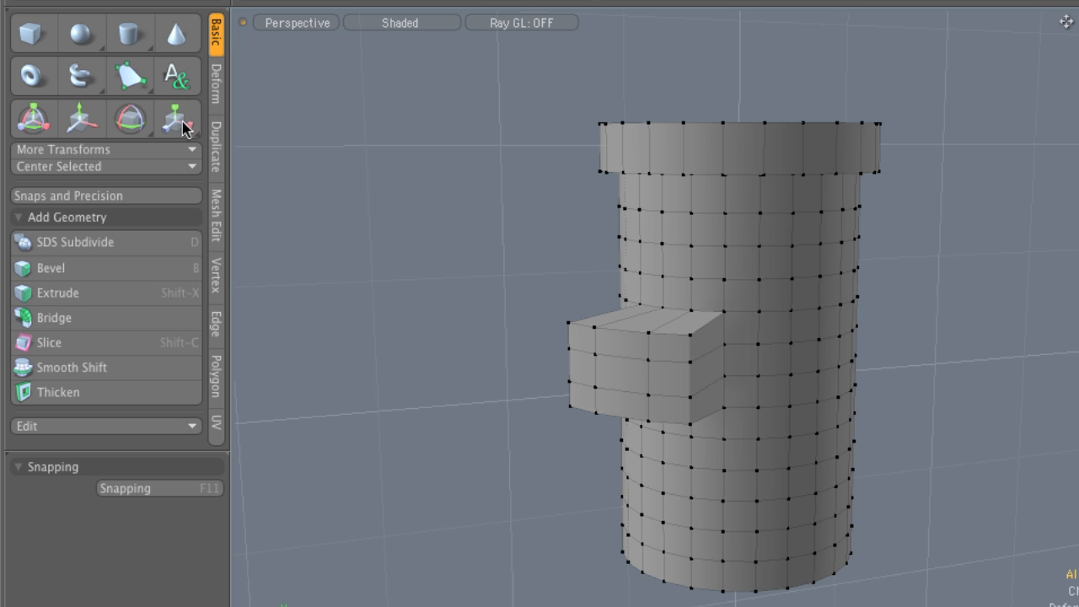
mouse_move(91, 268)
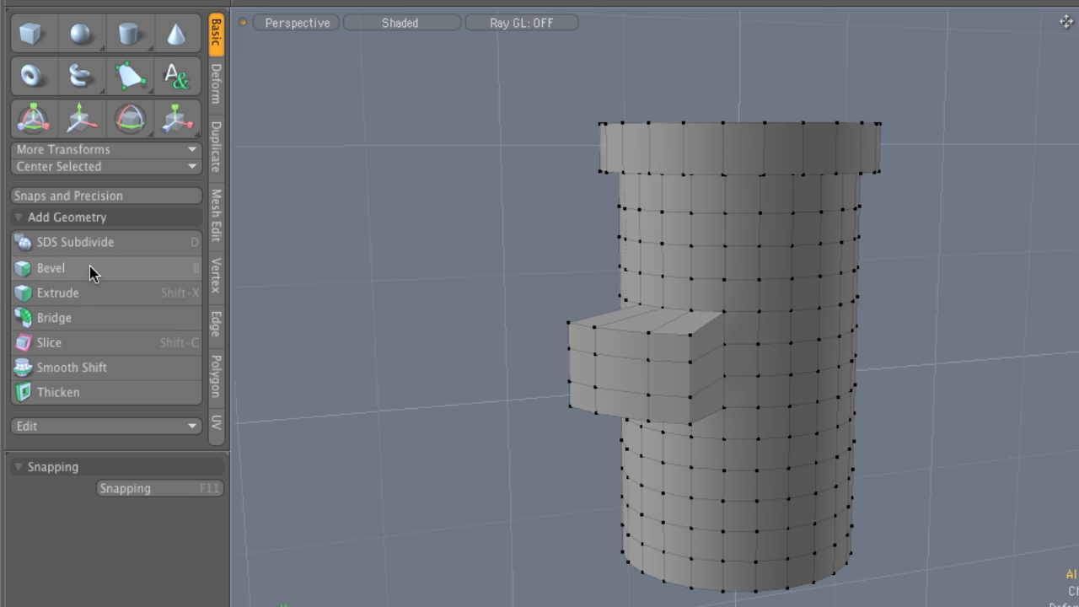
mouse_move(192, 277)
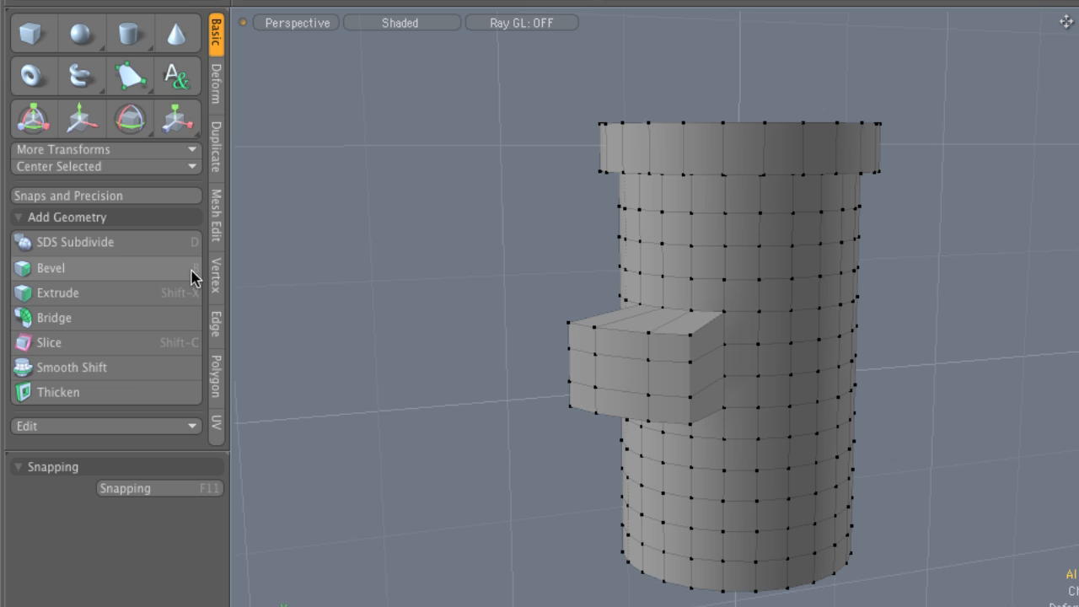